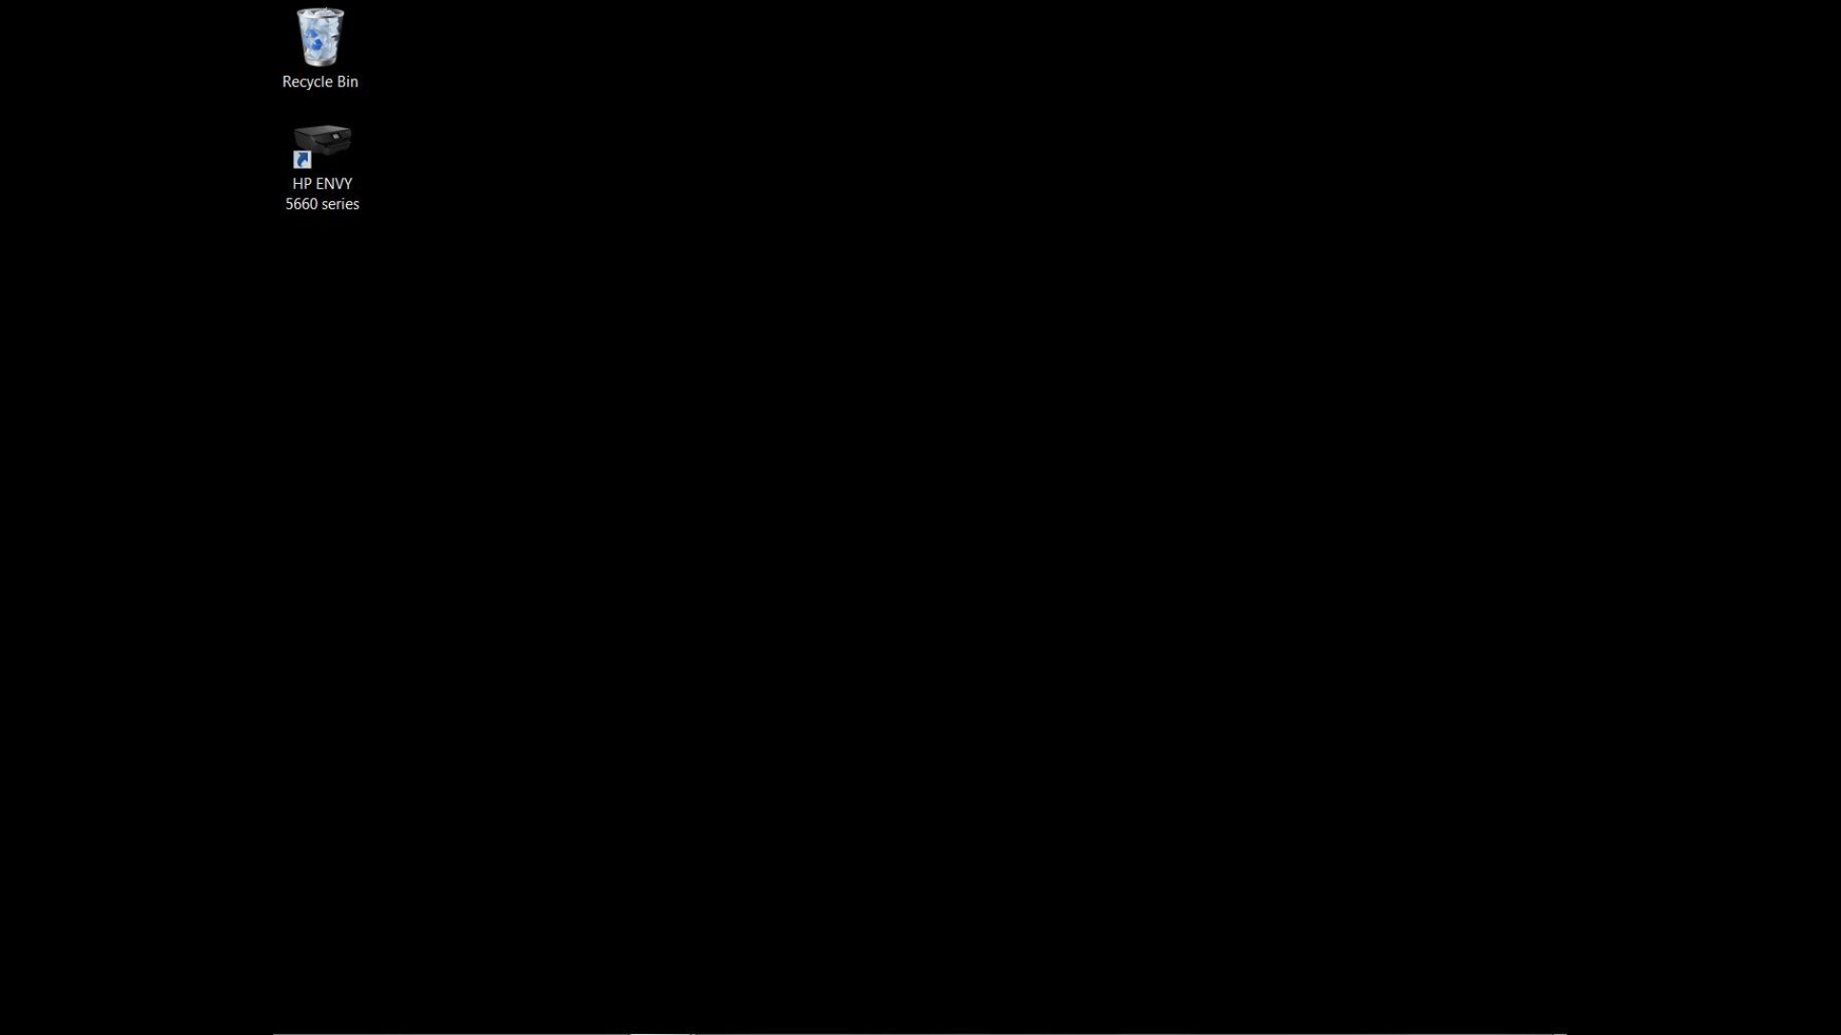
# Launch HP Printer Assistant for the HP ENVY 5660 series from its desktop shortcut.
pyautogui.doubleClick(320, 141)
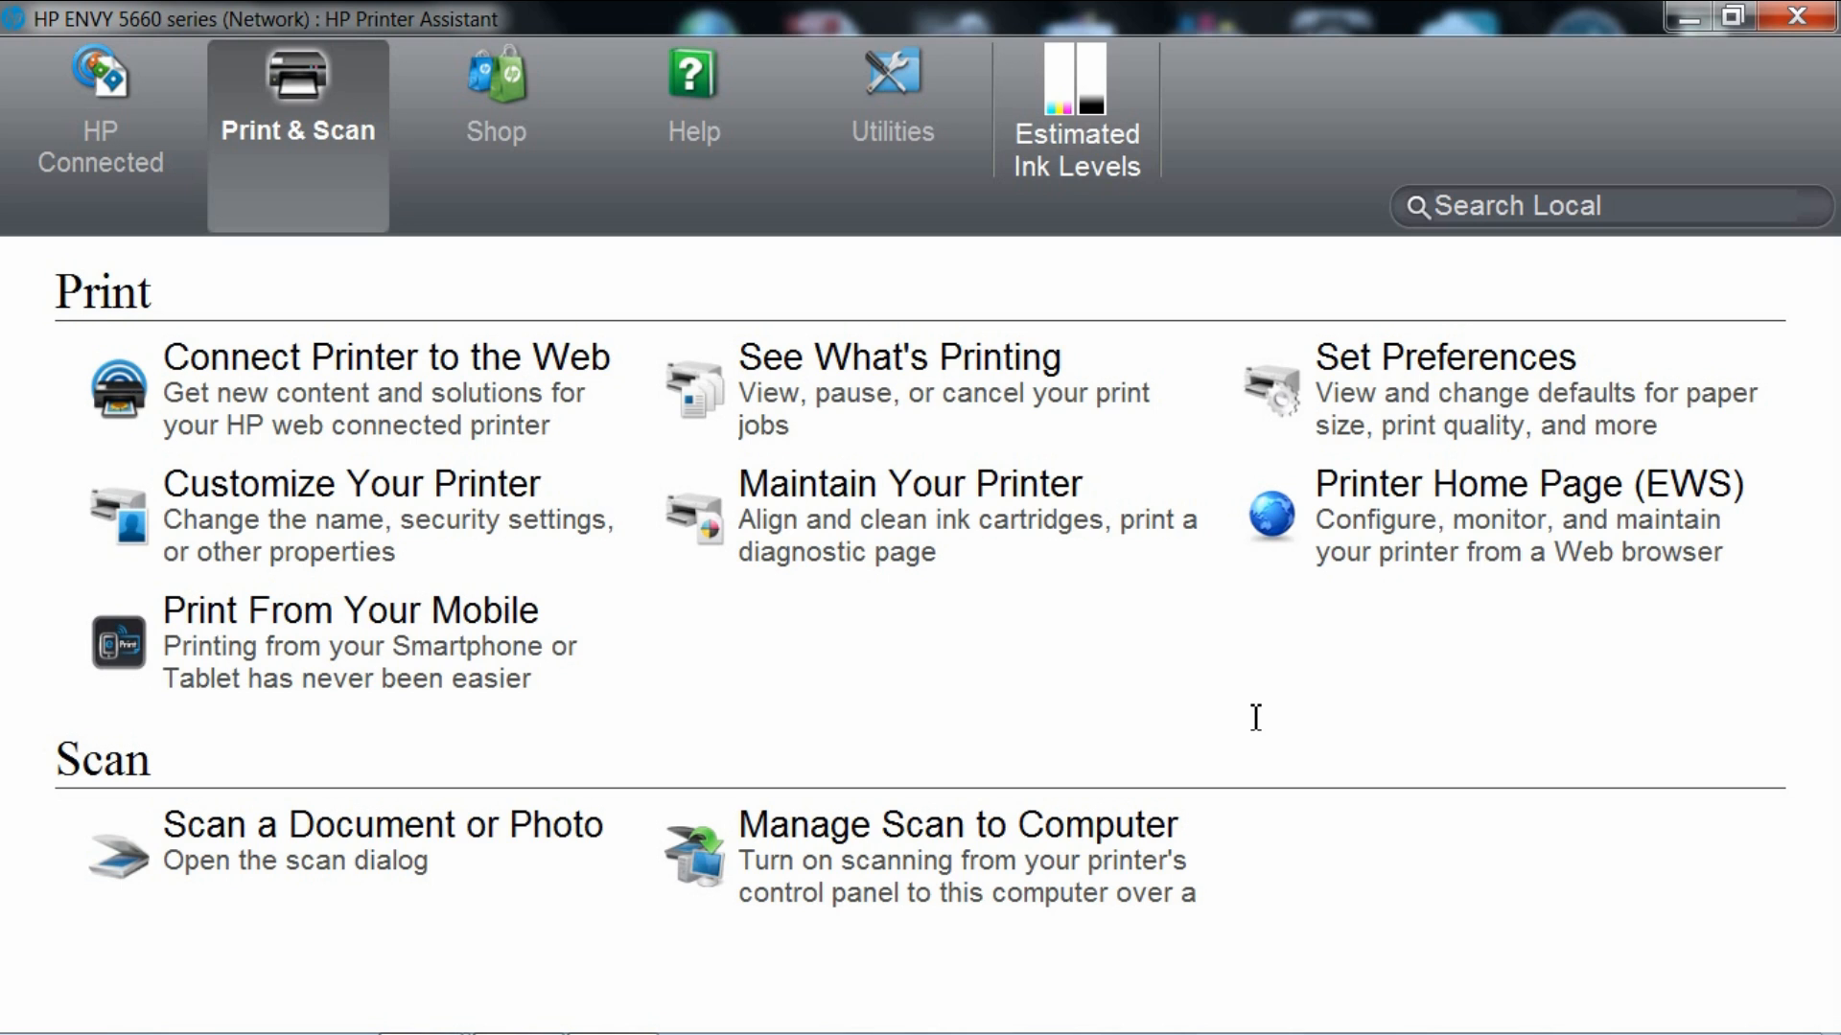
pyautogui.moveTo(345, 942)
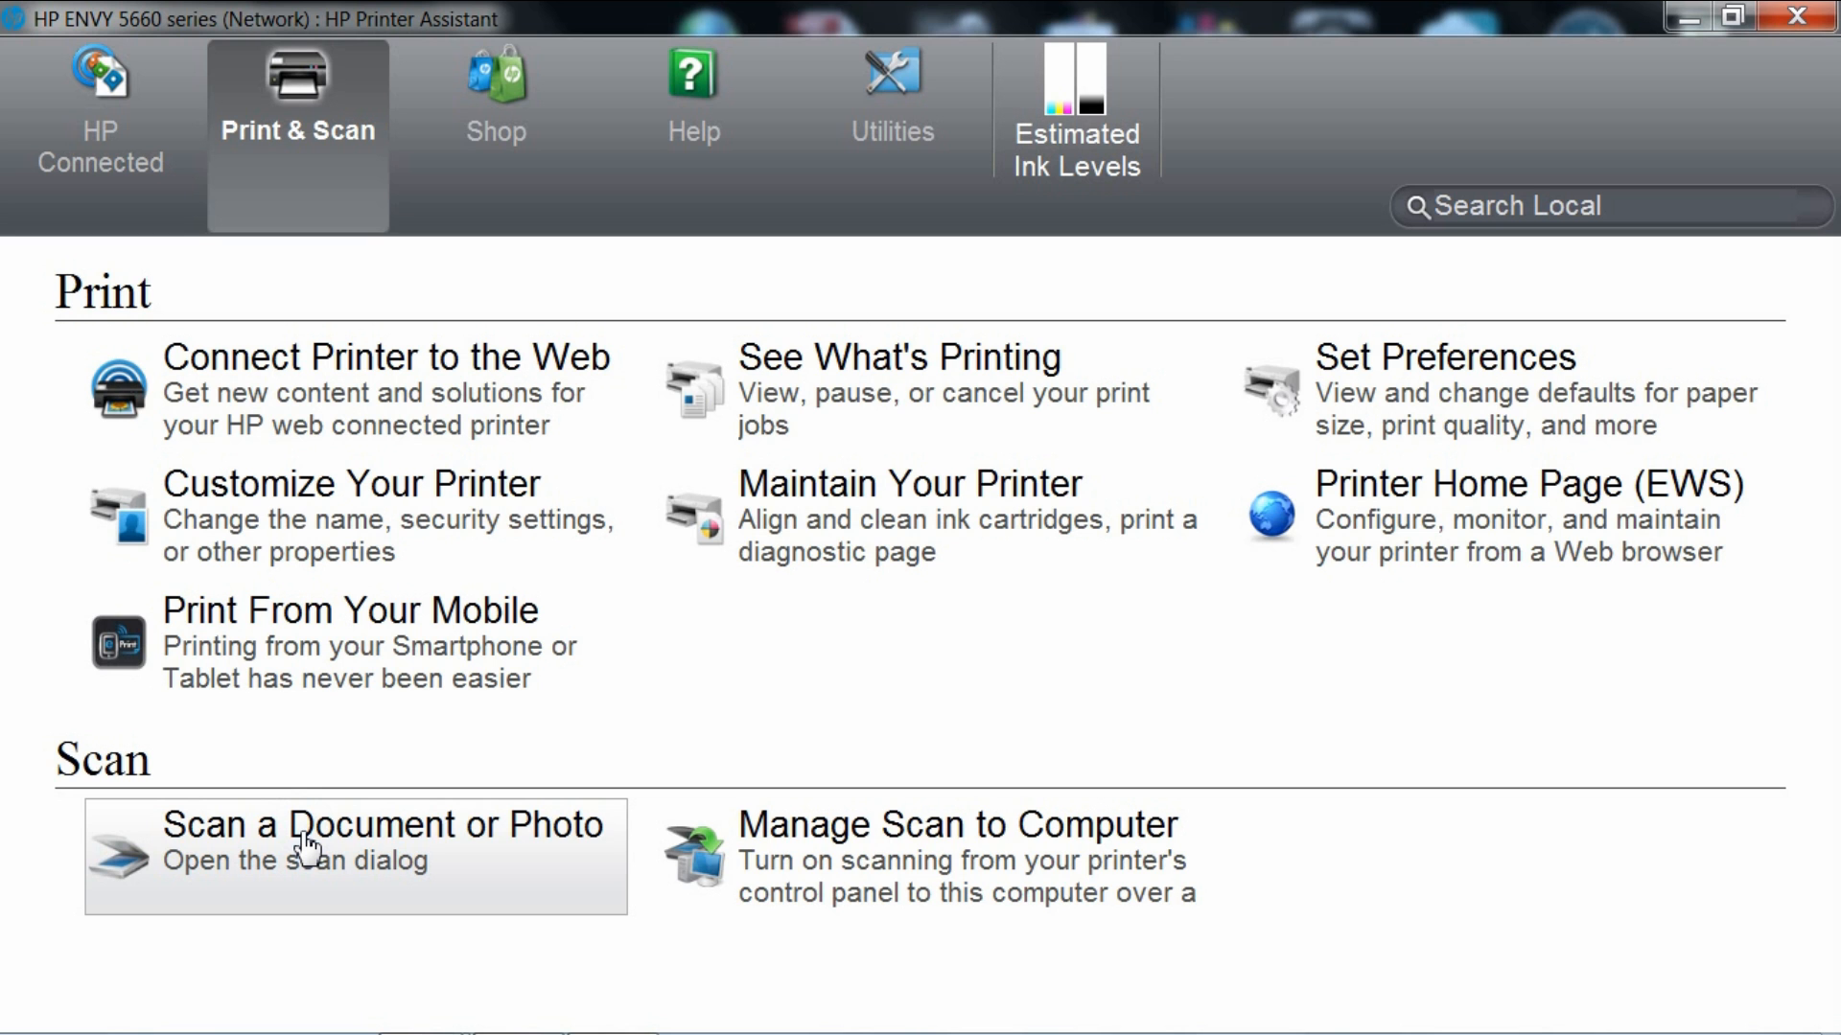
# Open Scan a Document and confirm Save as PDF: A4 Portrait, 200 dpi, Document item type.
pyautogui.click(382, 825)
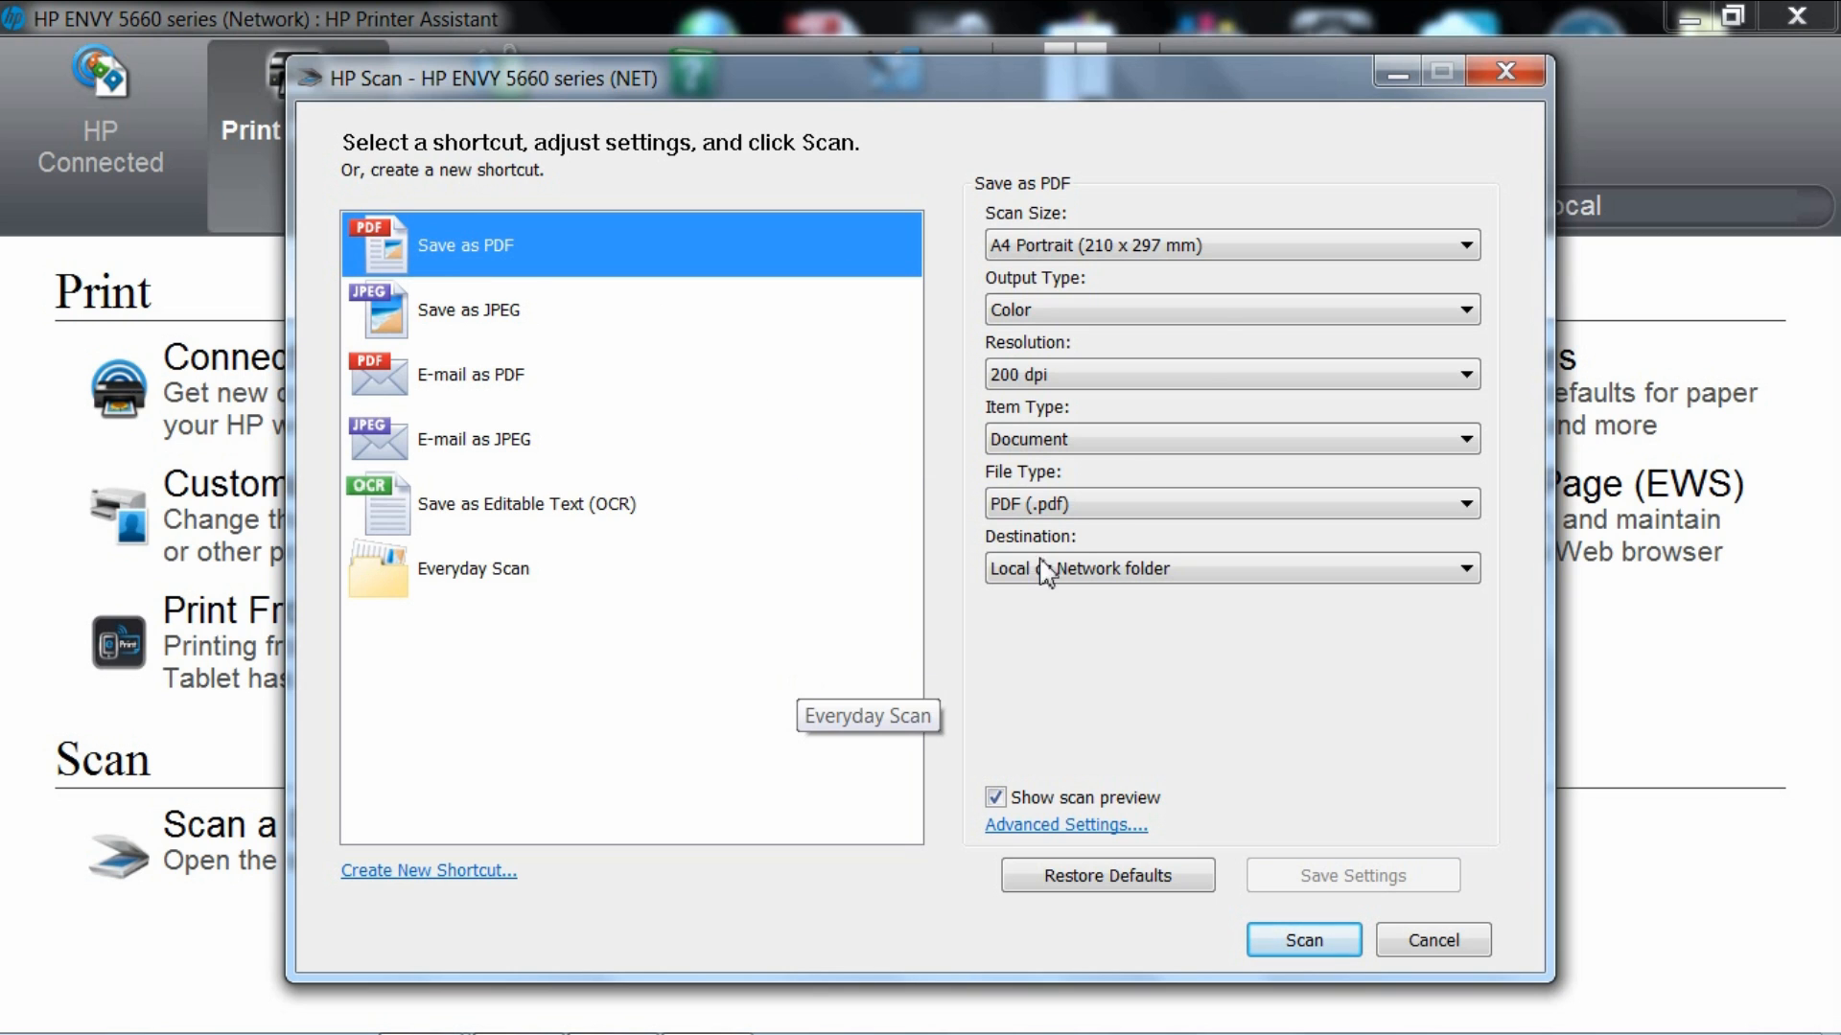
pyautogui.moveTo(951, 293)
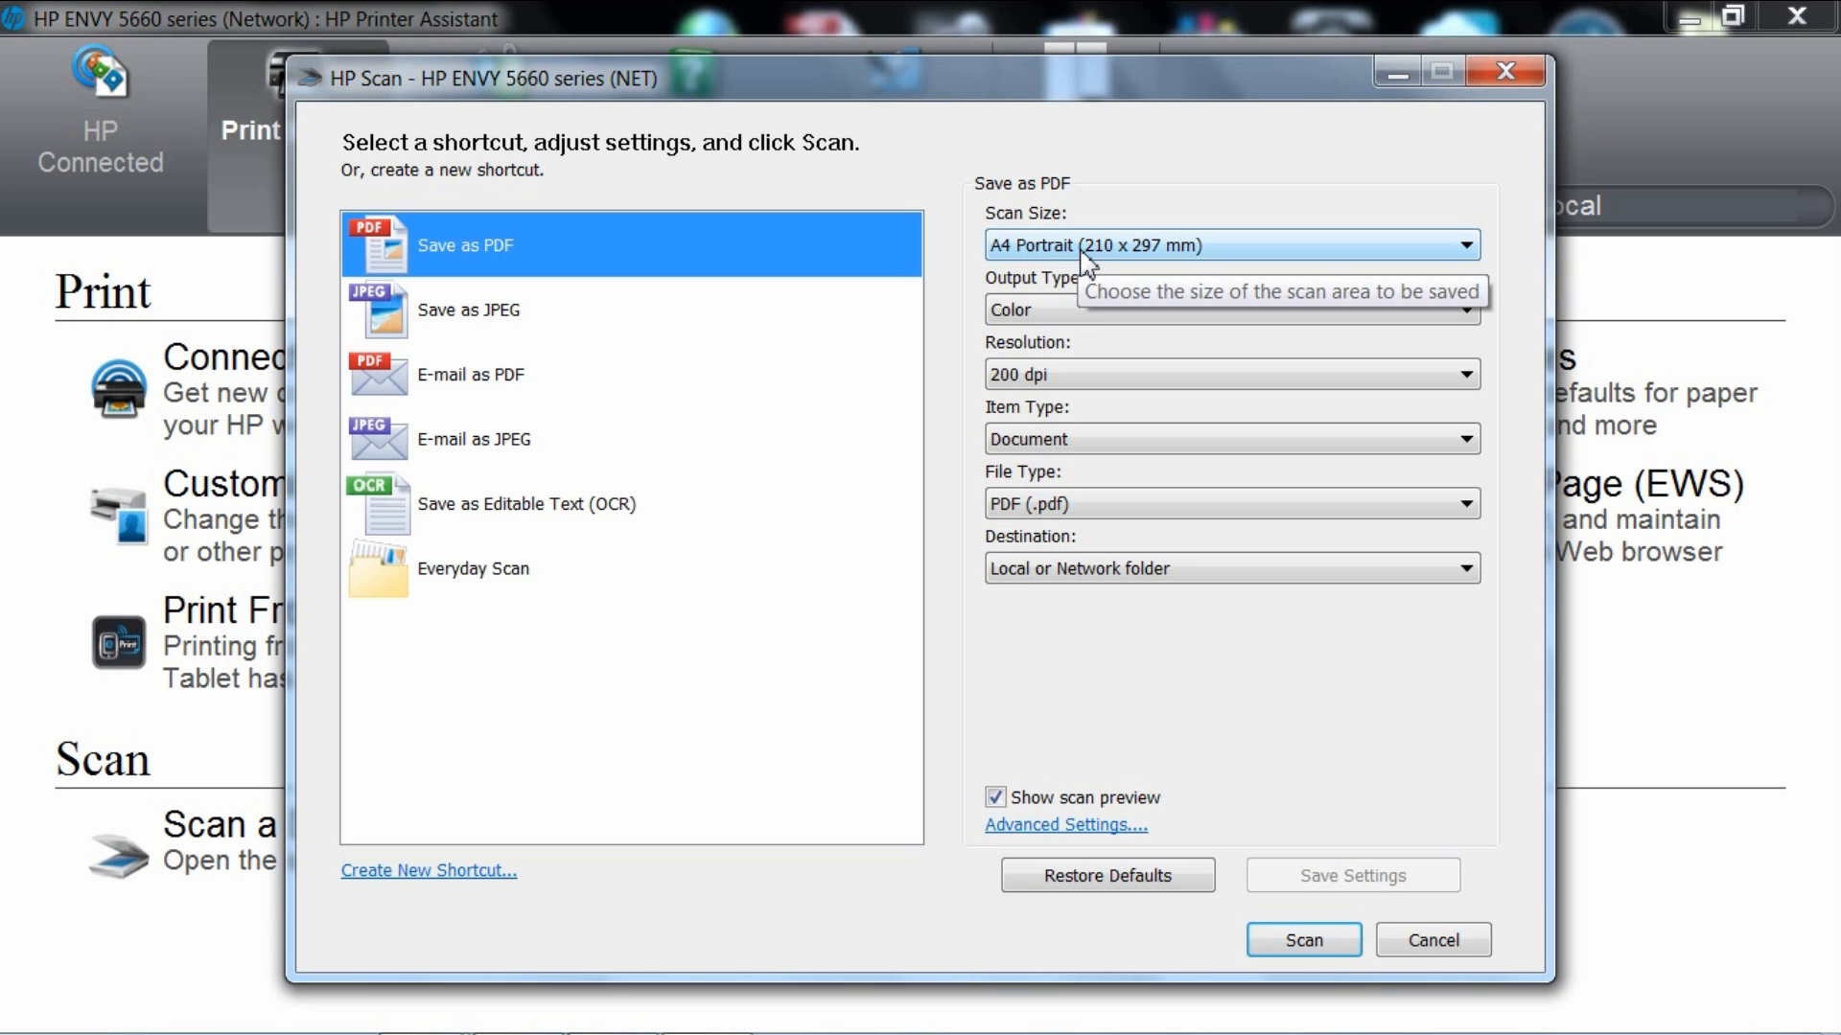
pyautogui.click(1228, 245)
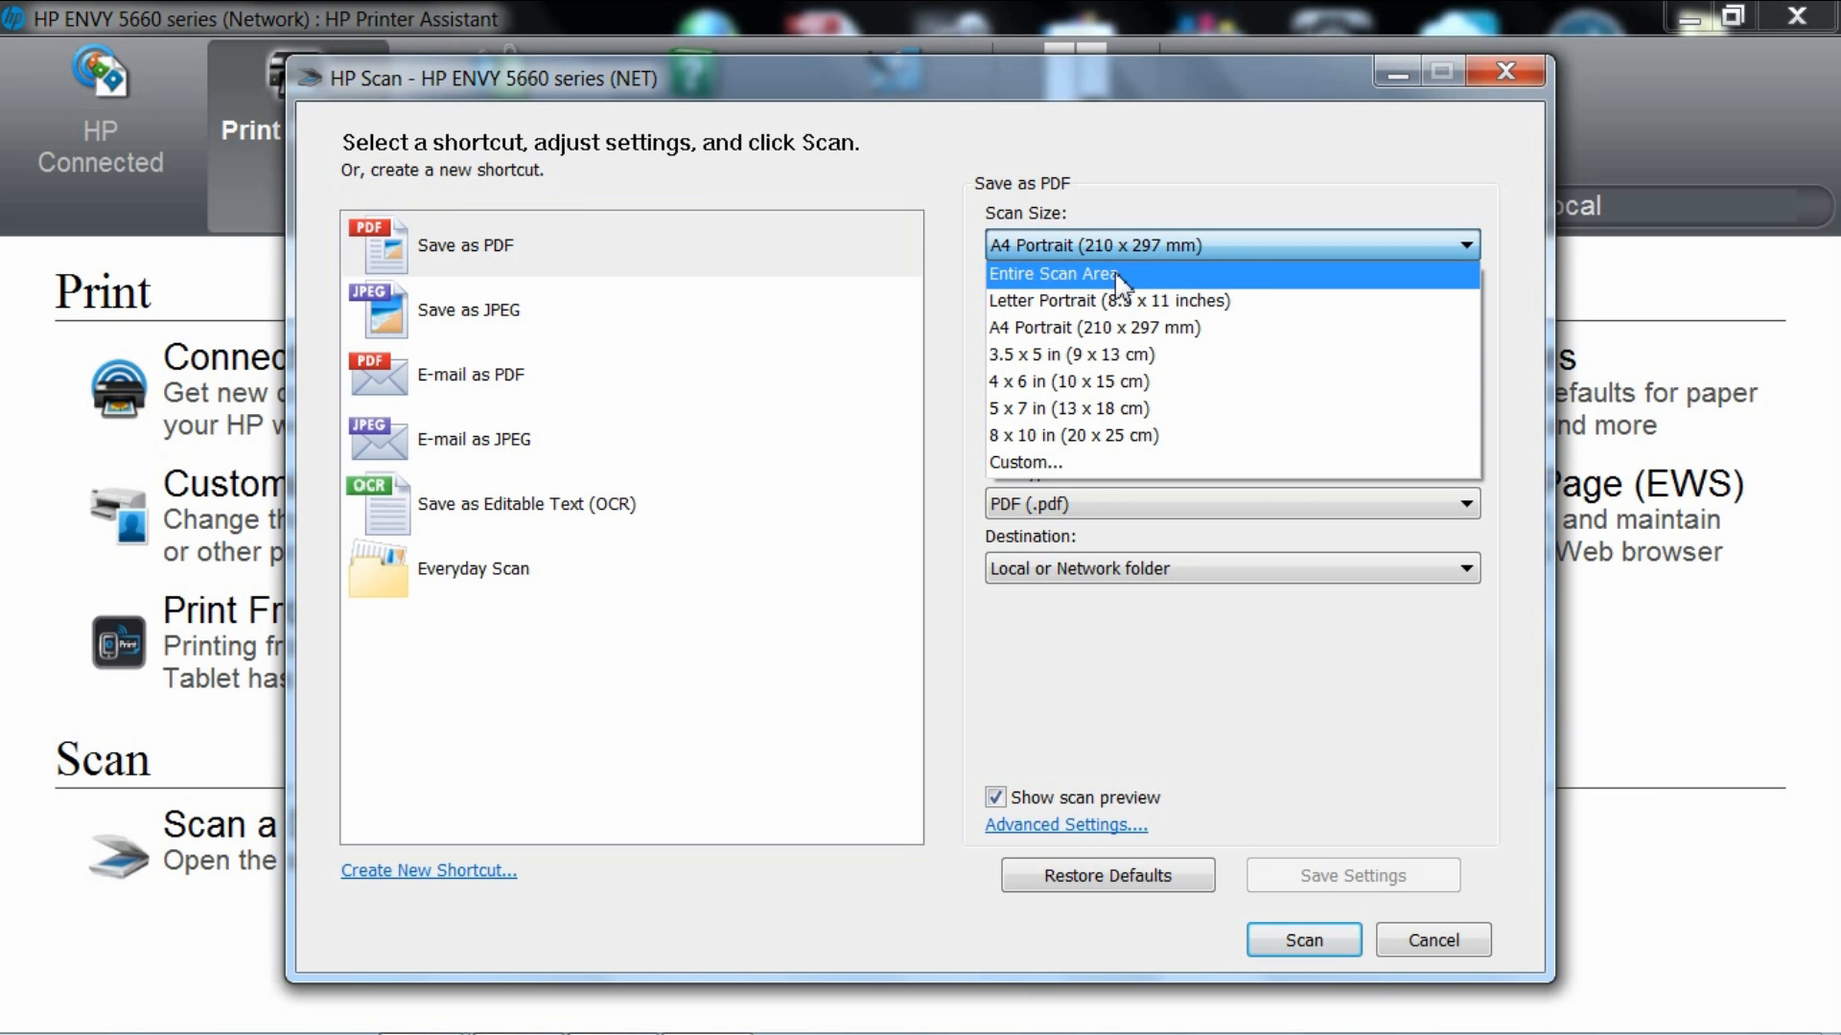
pyautogui.moveTo(1121, 300)
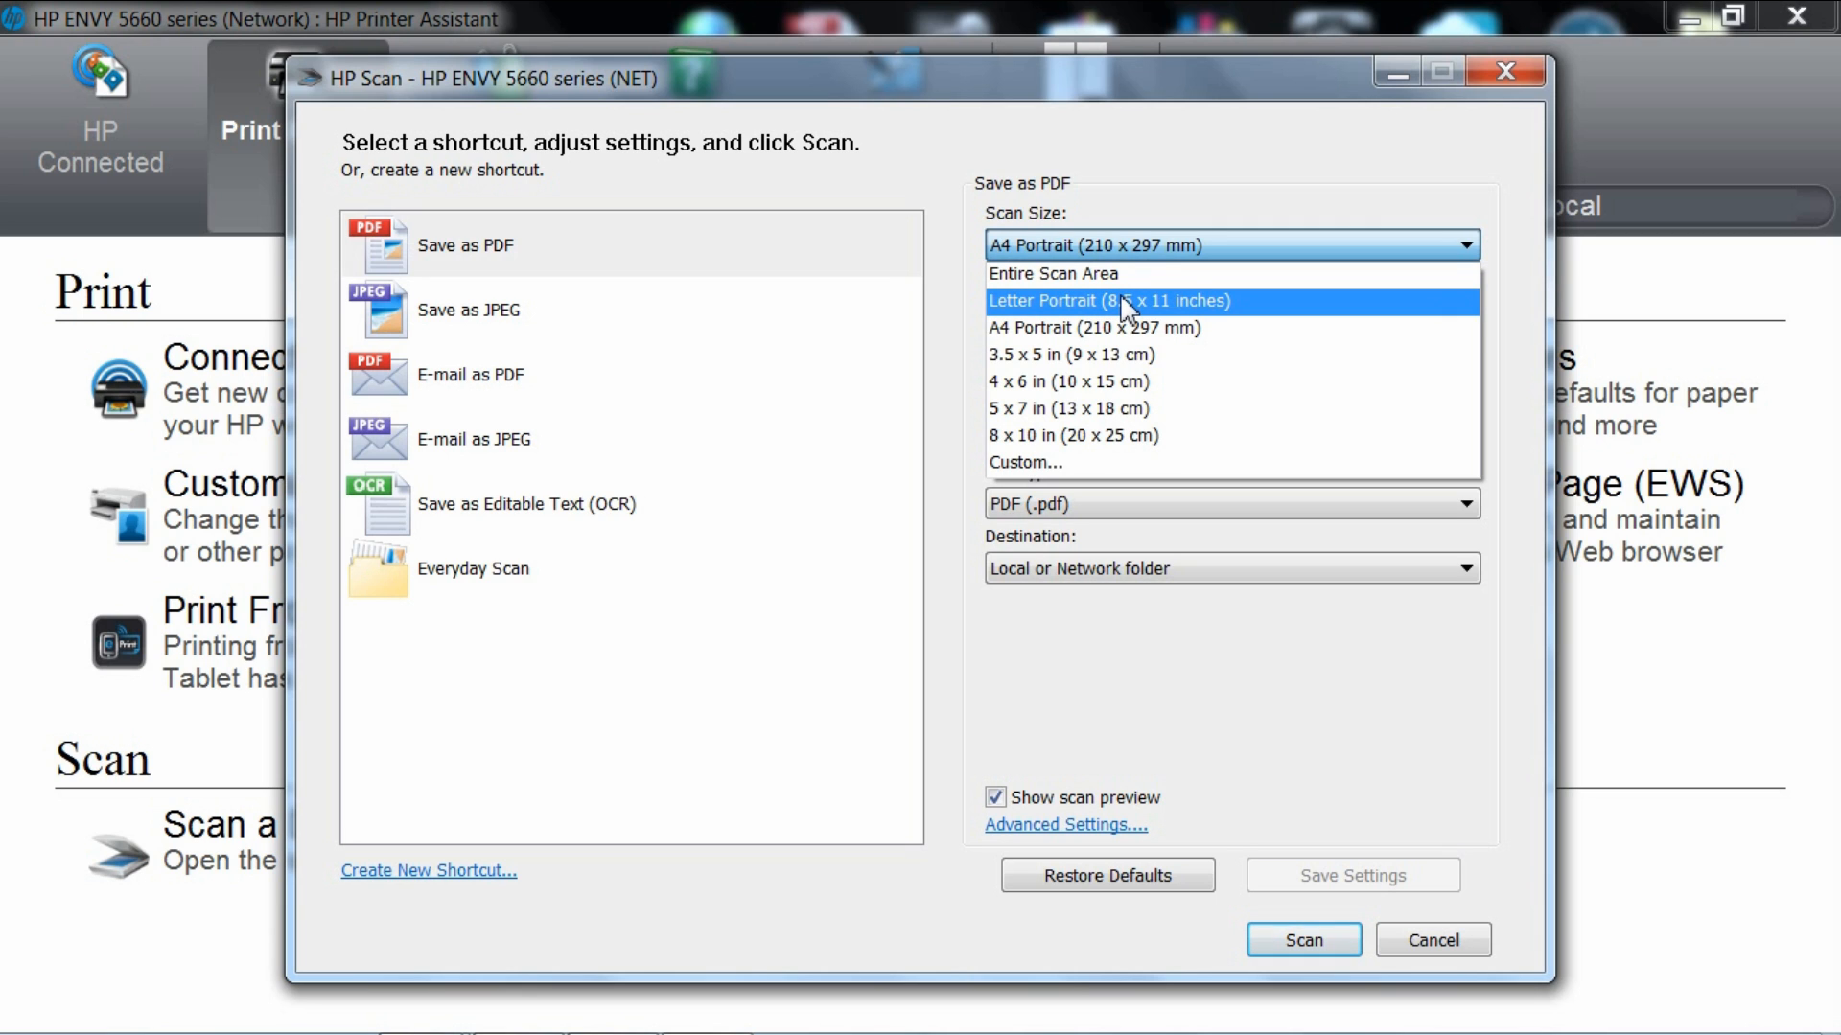
pyautogui.click(1096, 245)
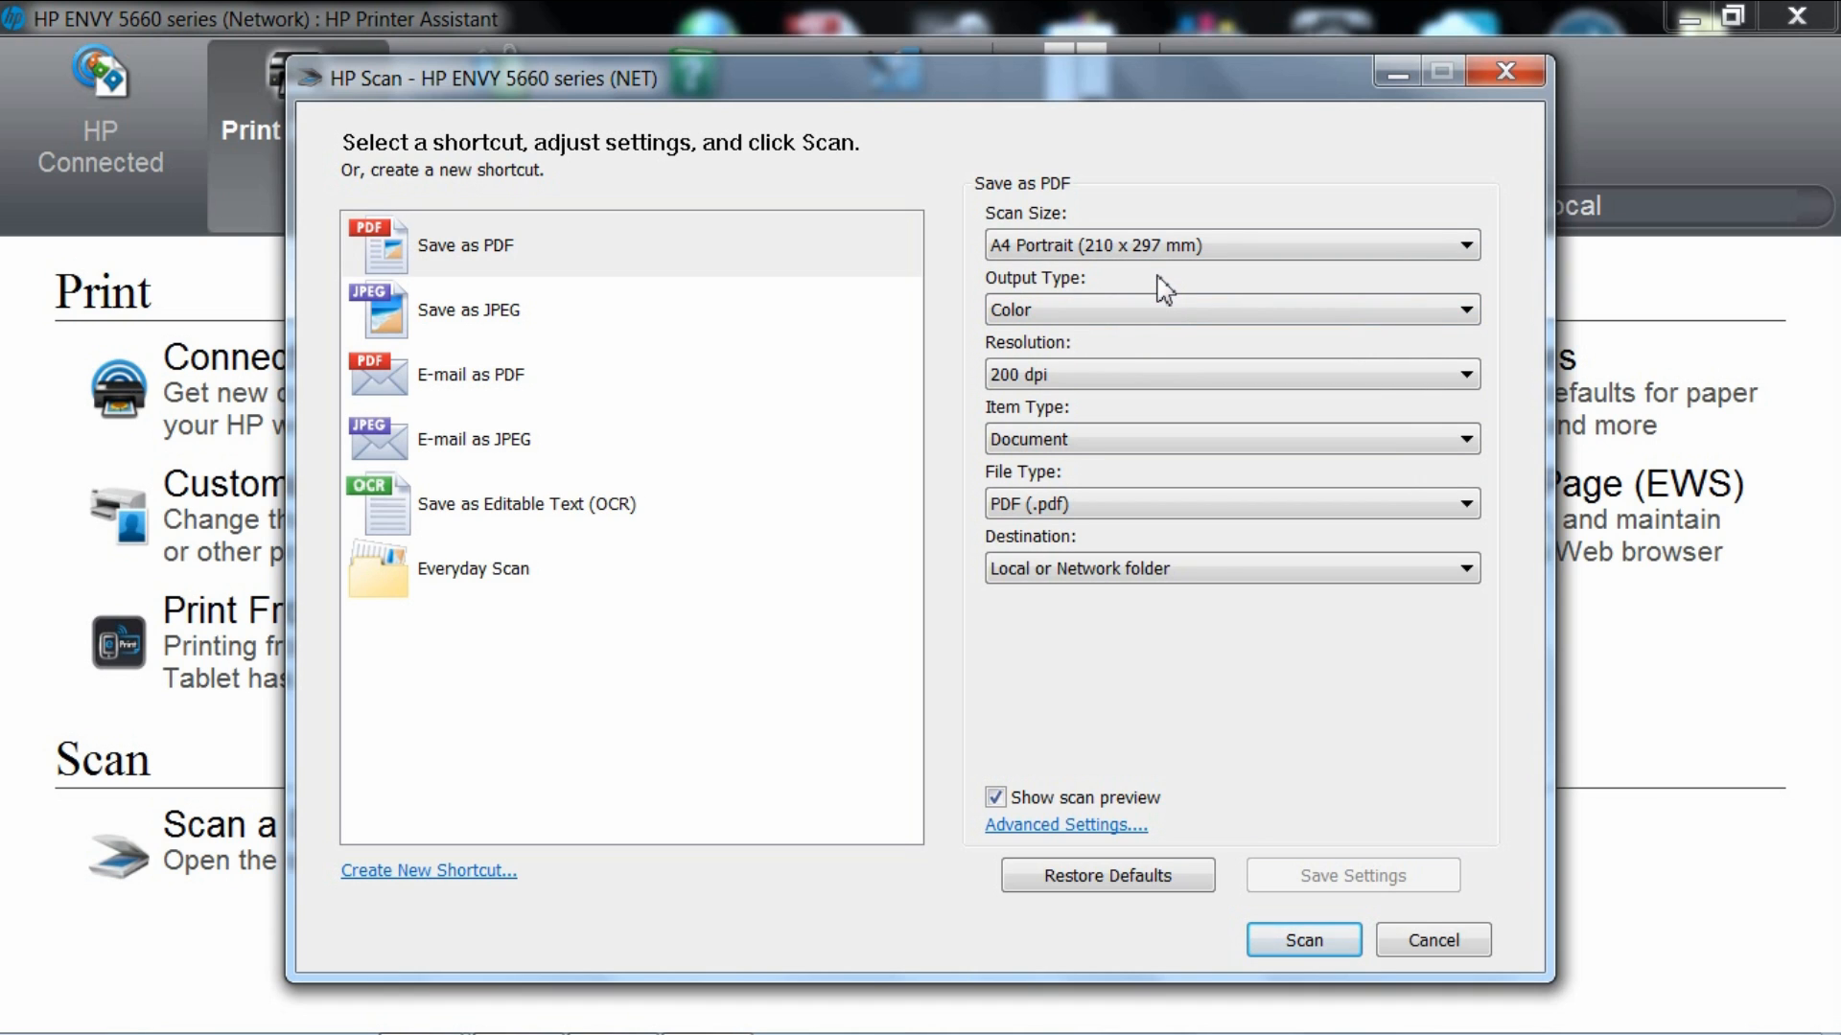
pyautogui.moveTo(1148, 323)
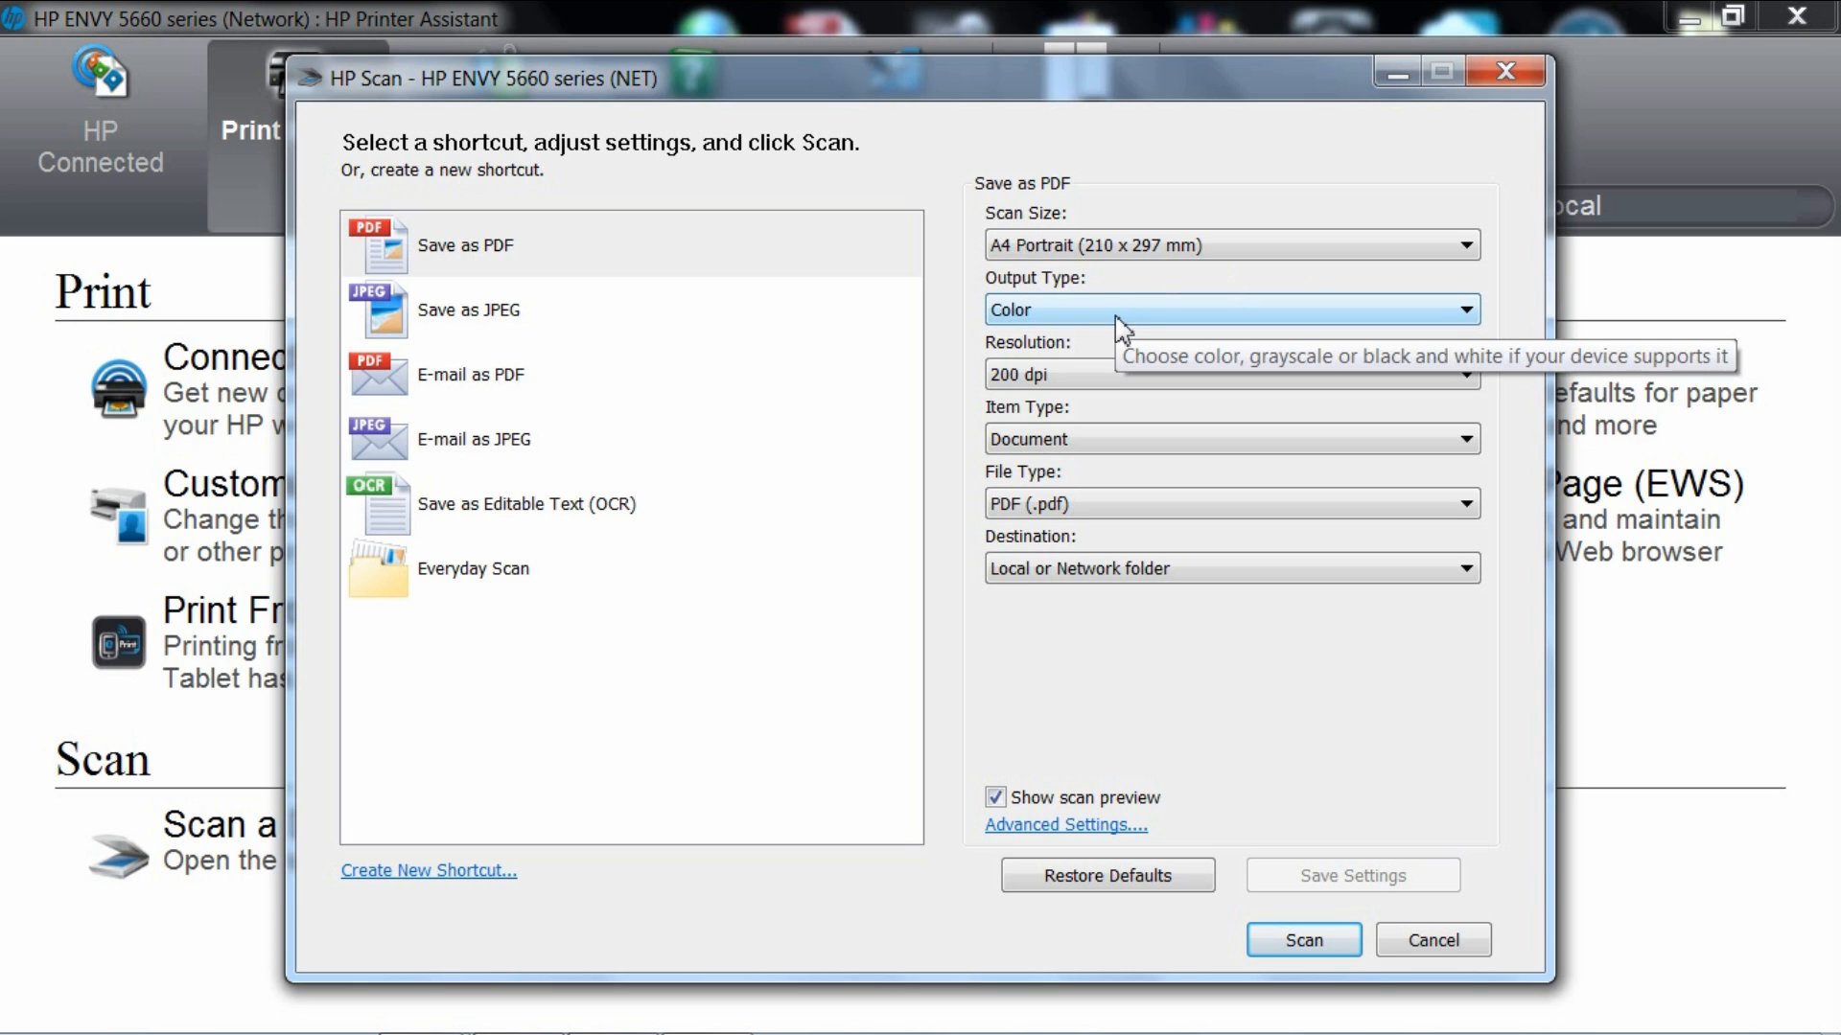
pyautogui.moveTo(1109, 383)
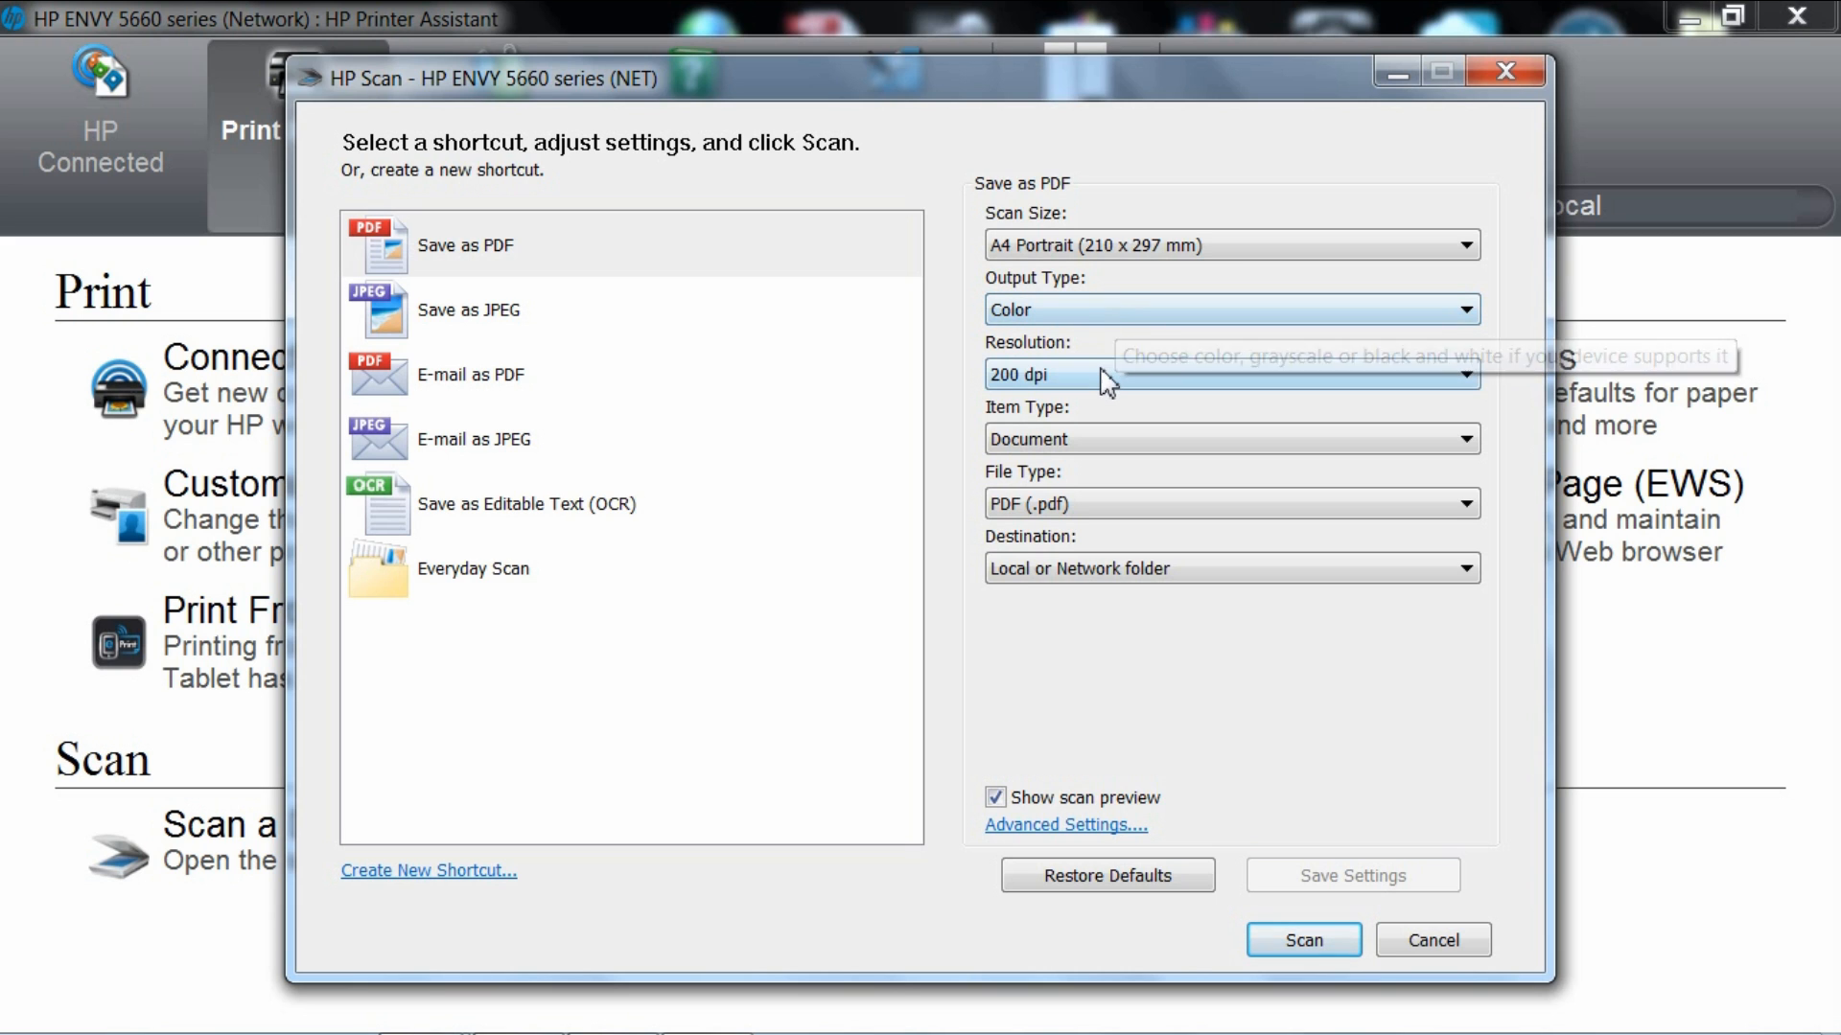
pyautogui.click(1229, 375)
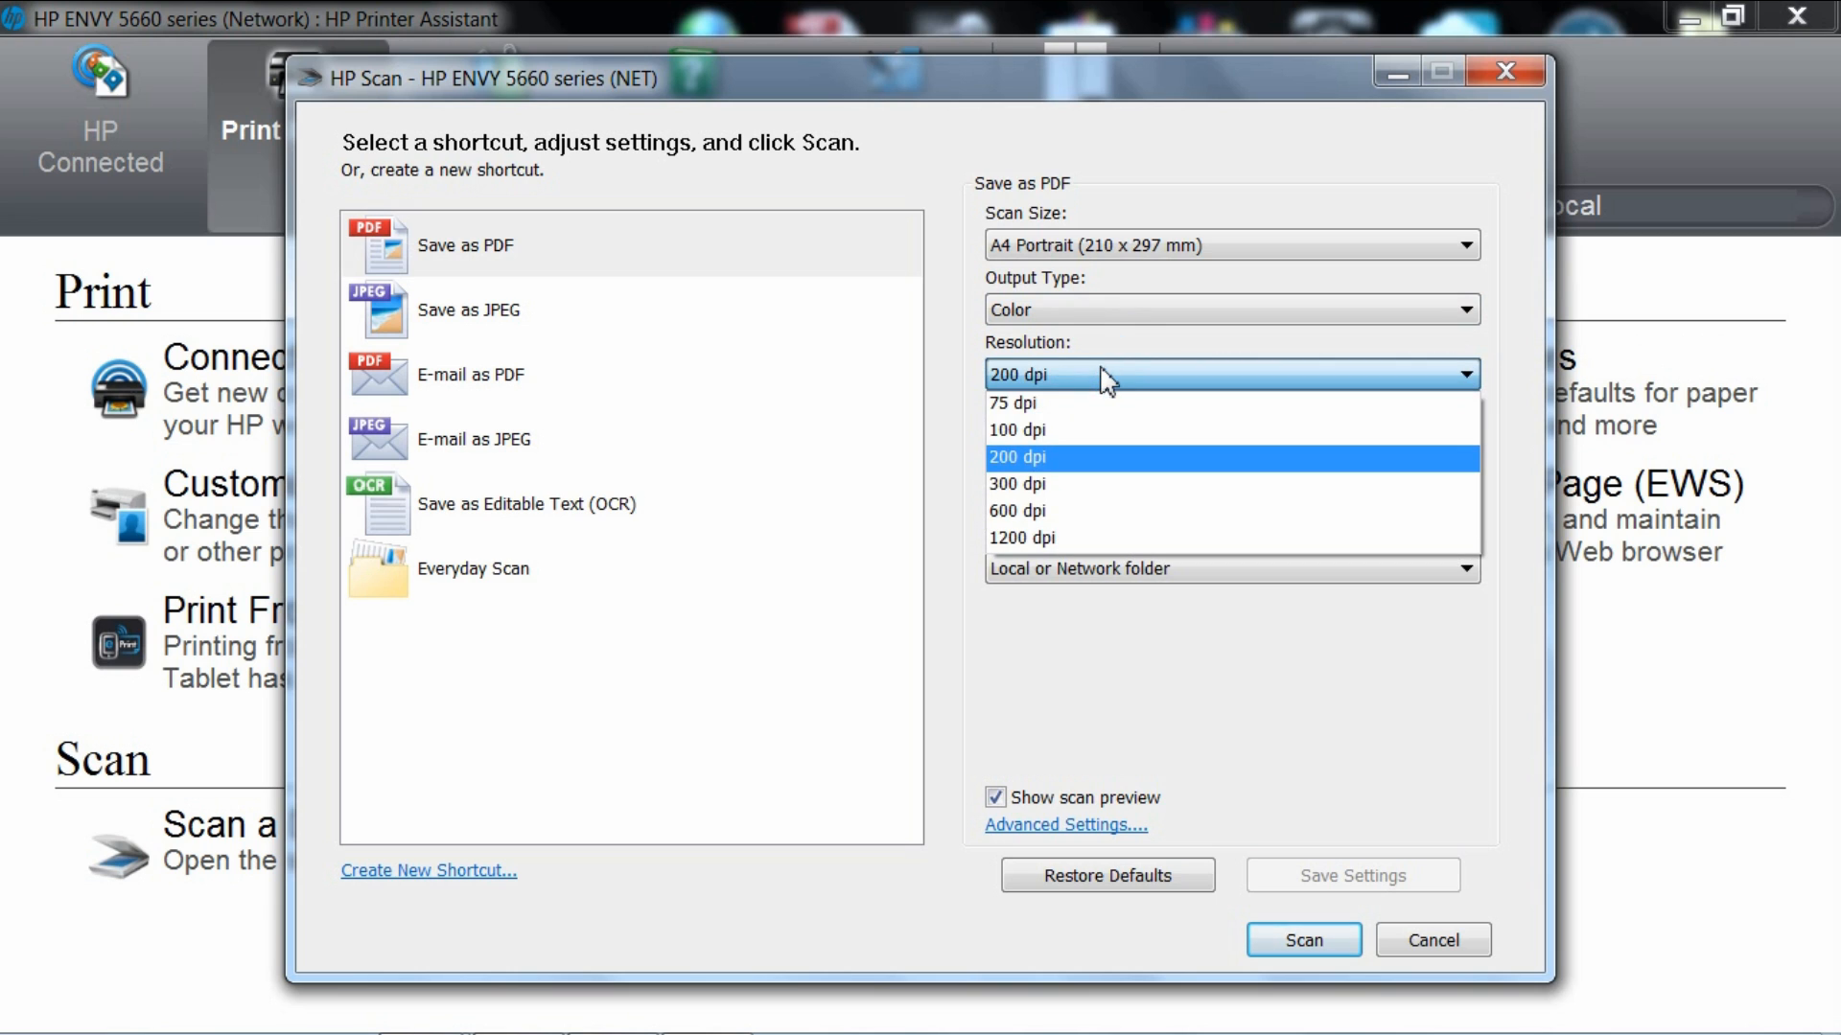
pyautogui.moveTo(1092, 464)
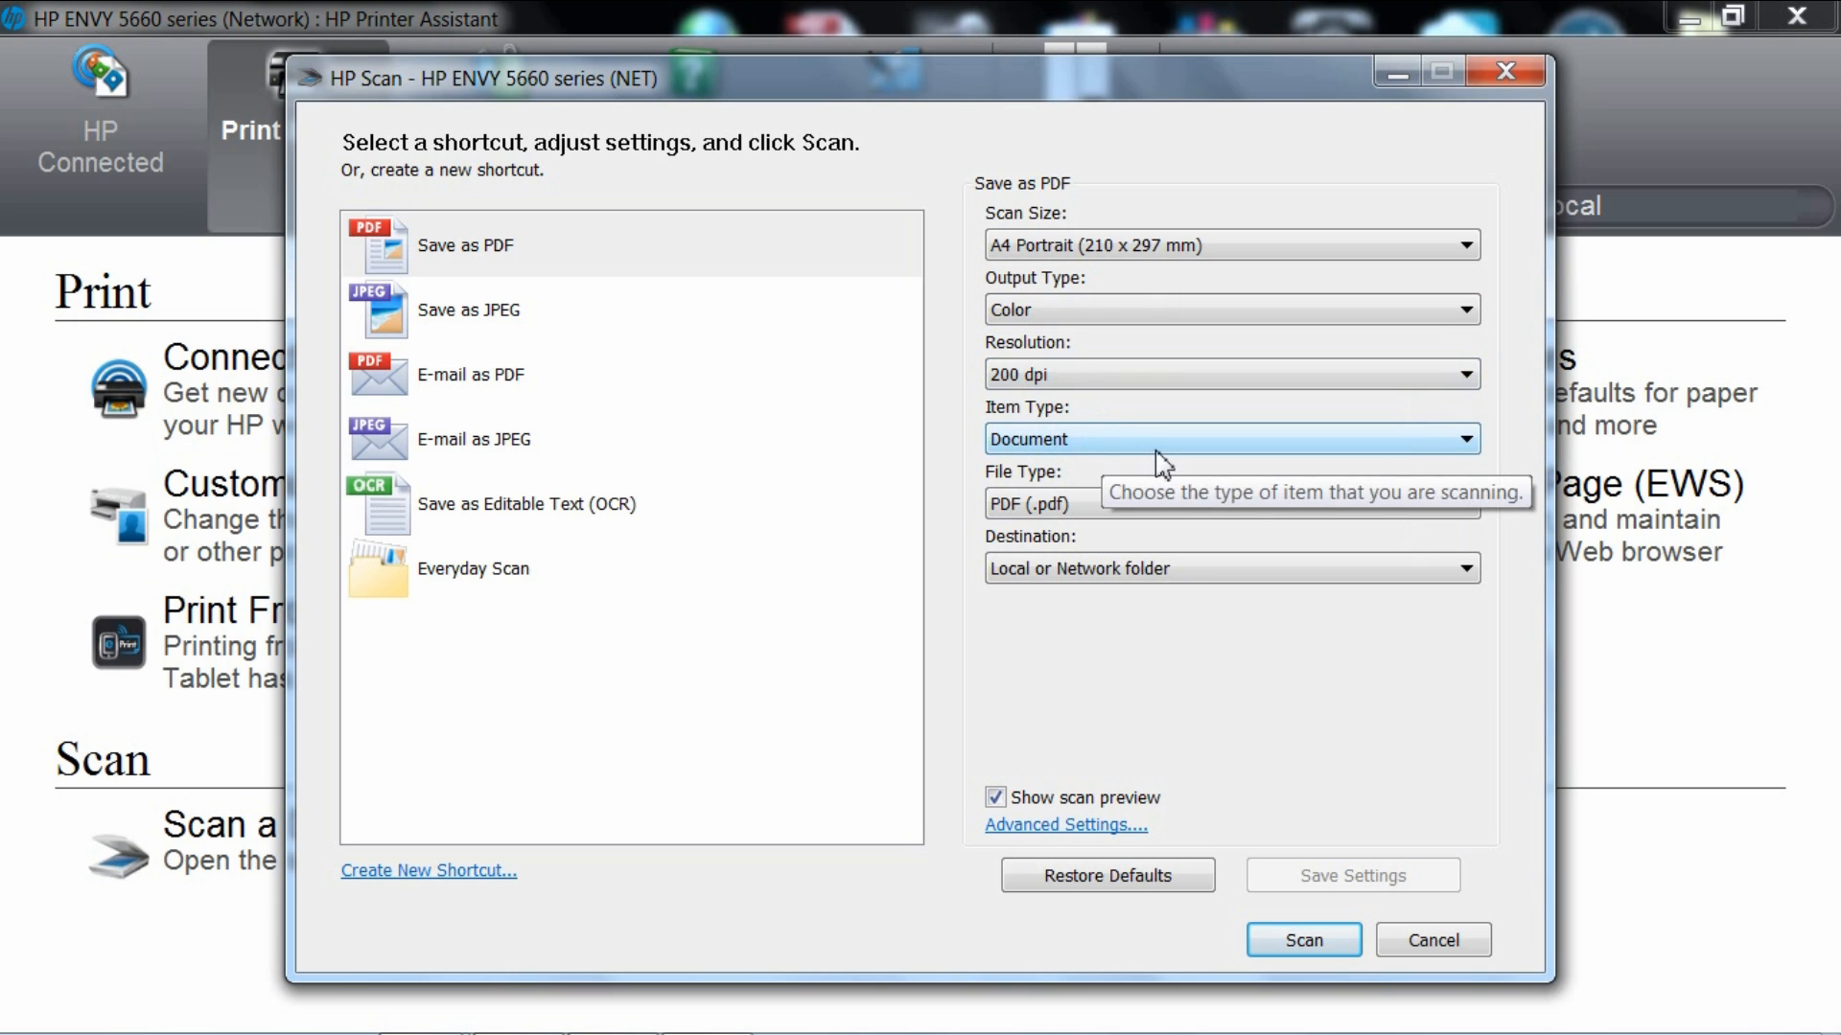
pyautogui.moveTo(1071, 432)
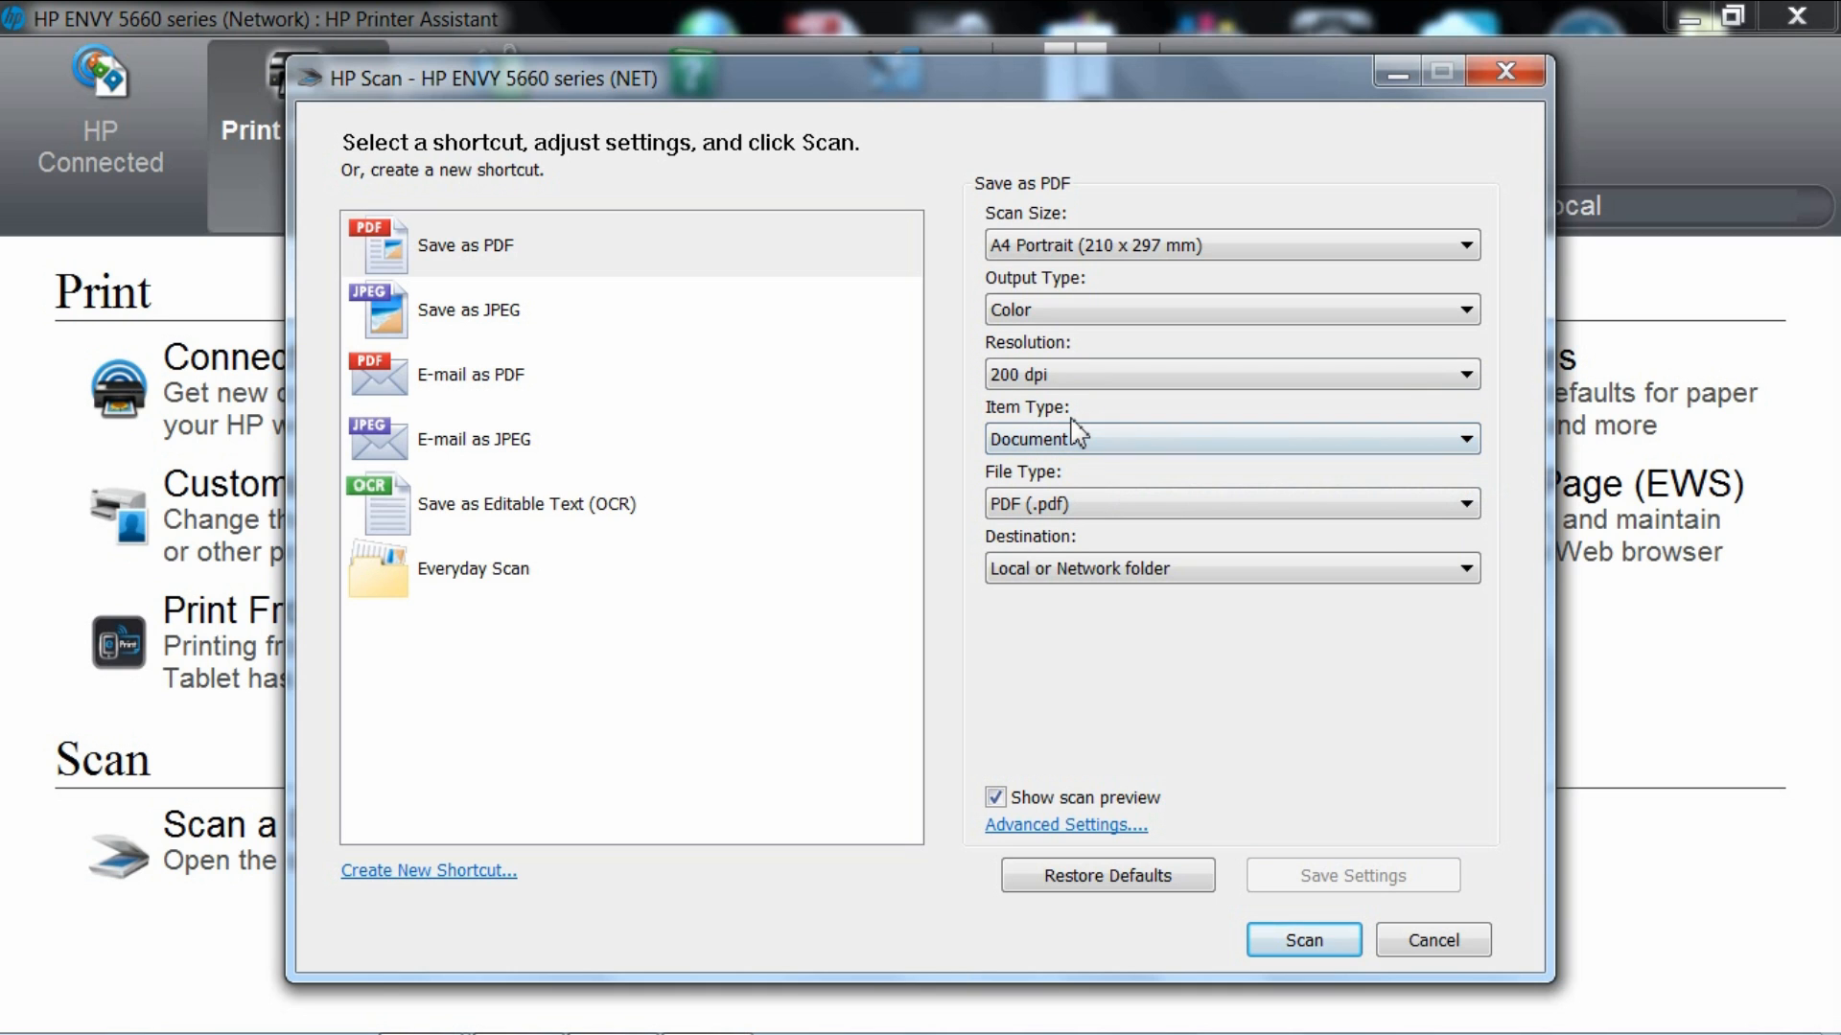
pyautogui.click(1229, 438)
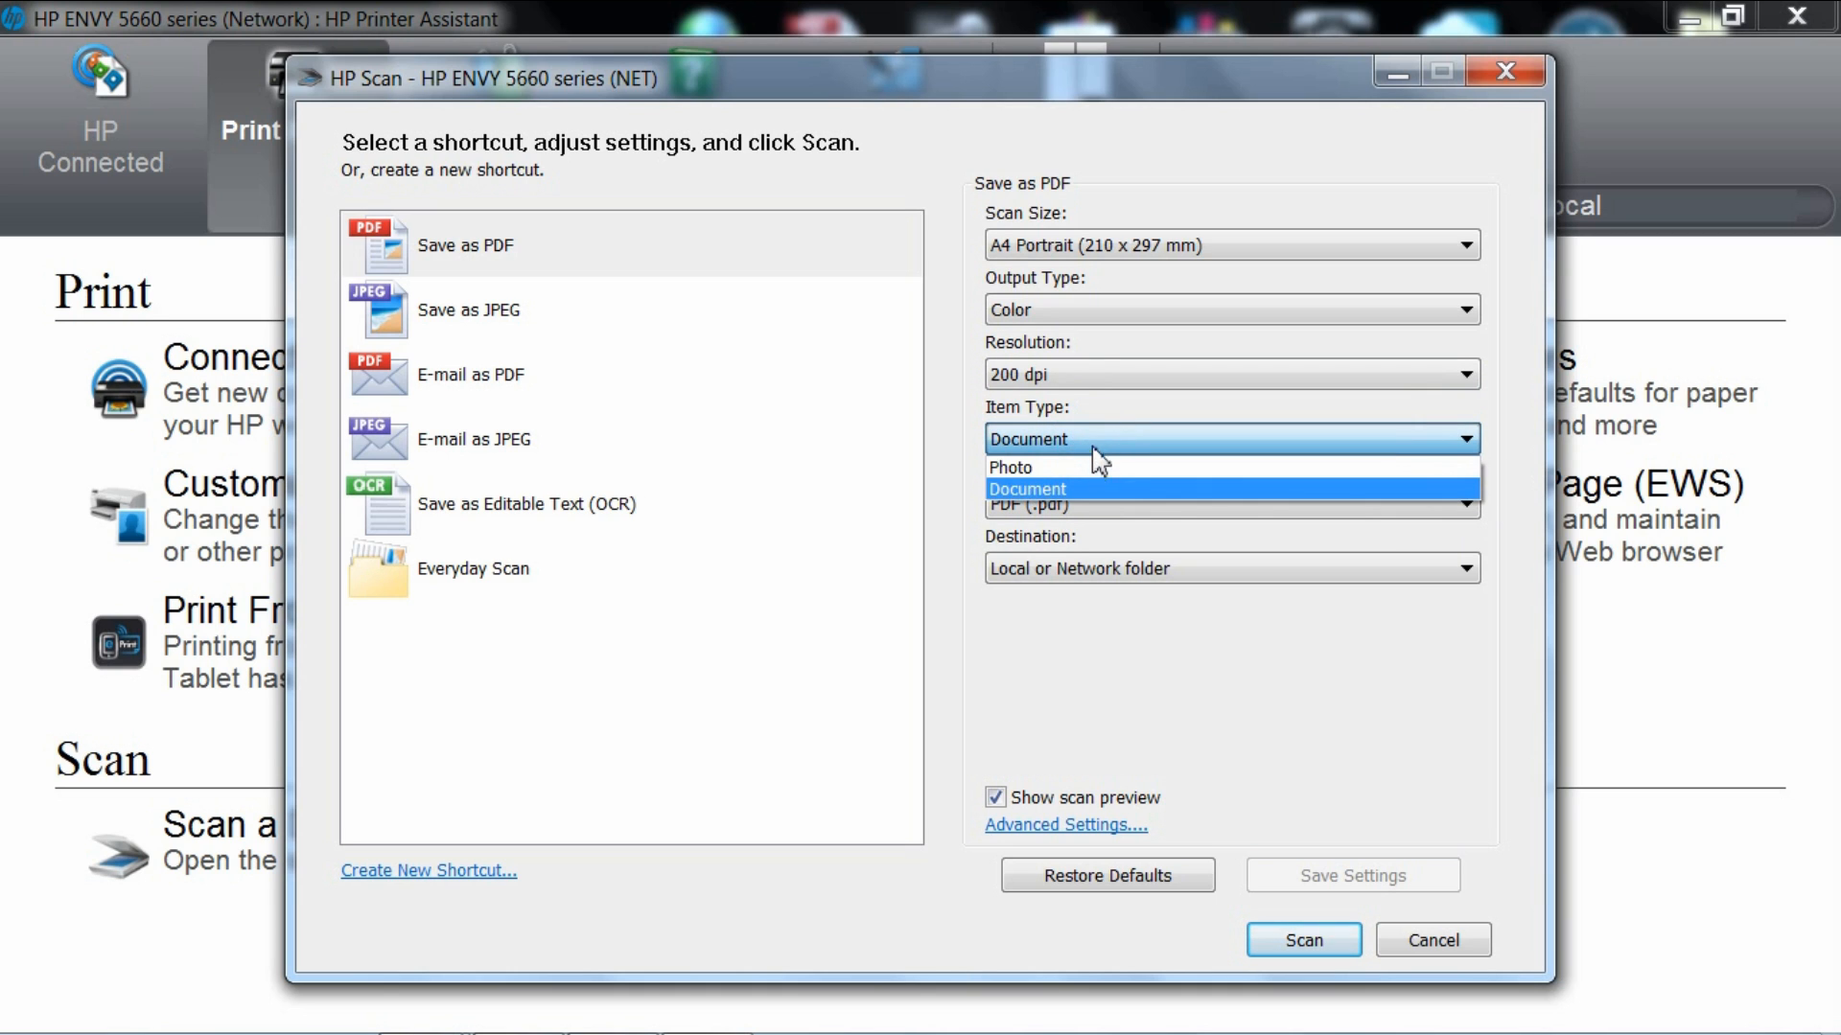
pyautogui.click(1025, 488)
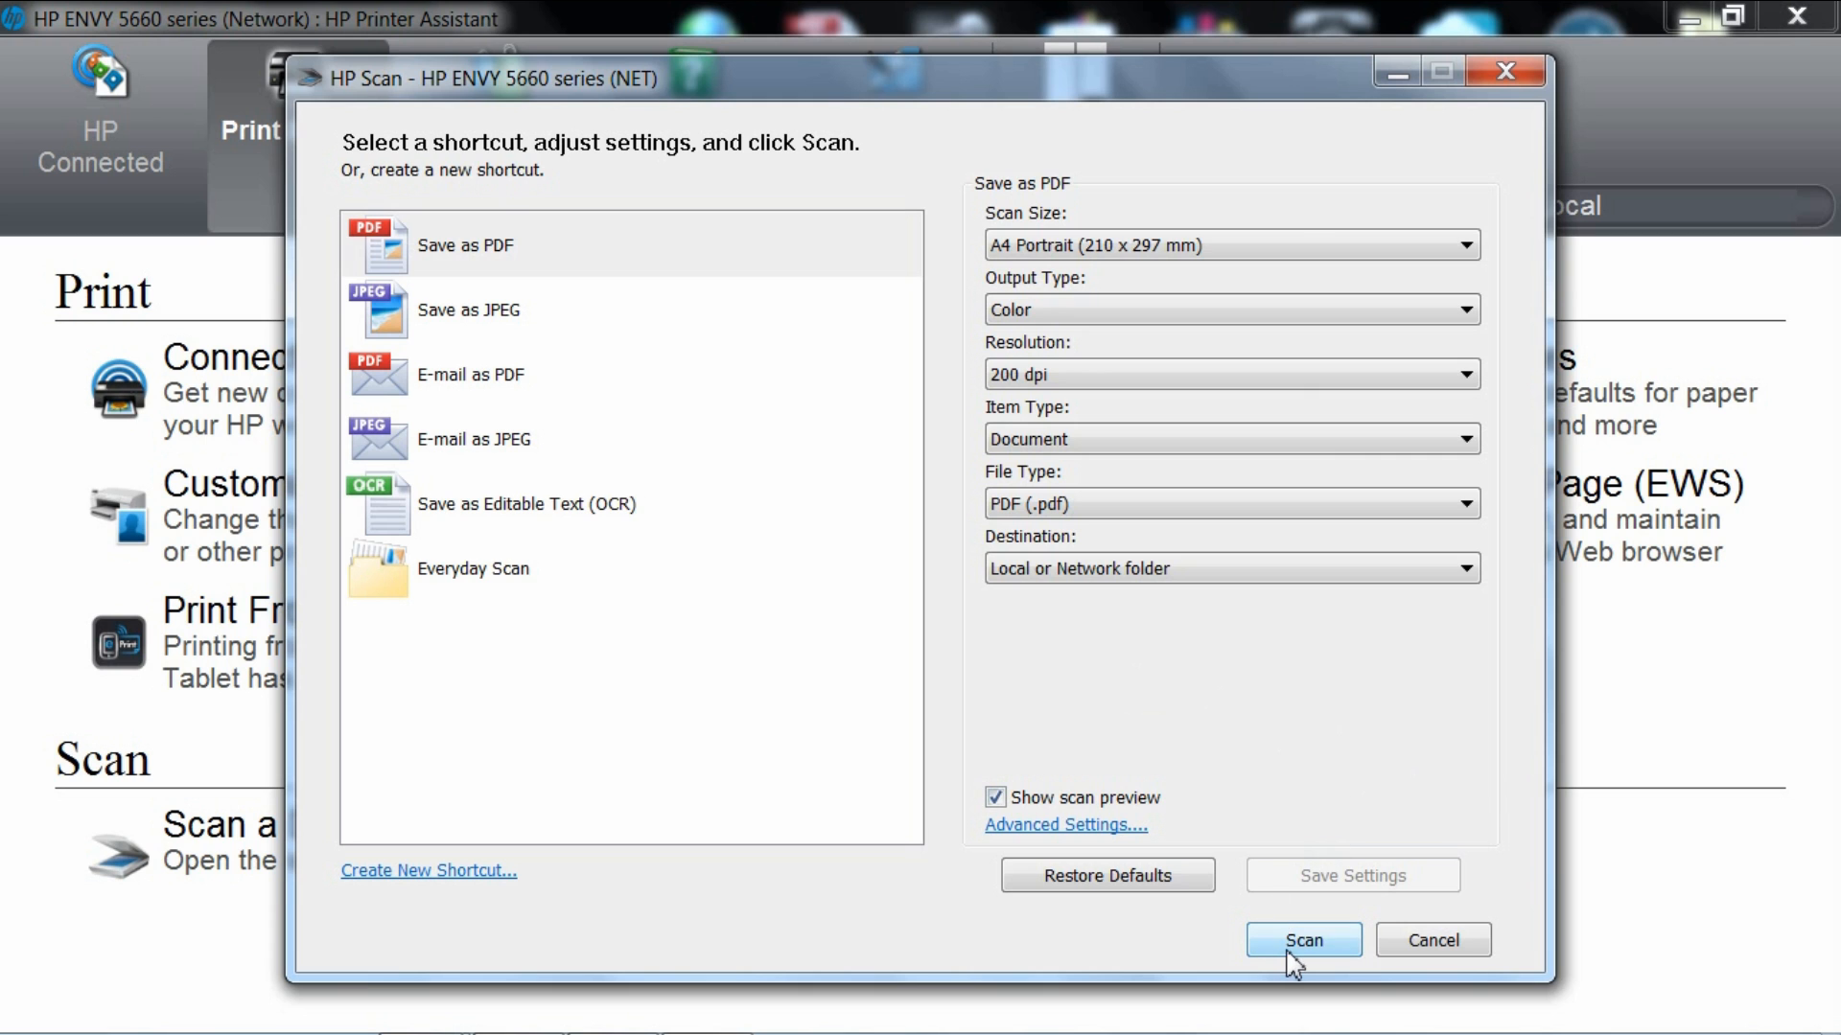
# Scan the first page of the HP Printer Readme into the preview.
pyautogui.click(1302, 941)
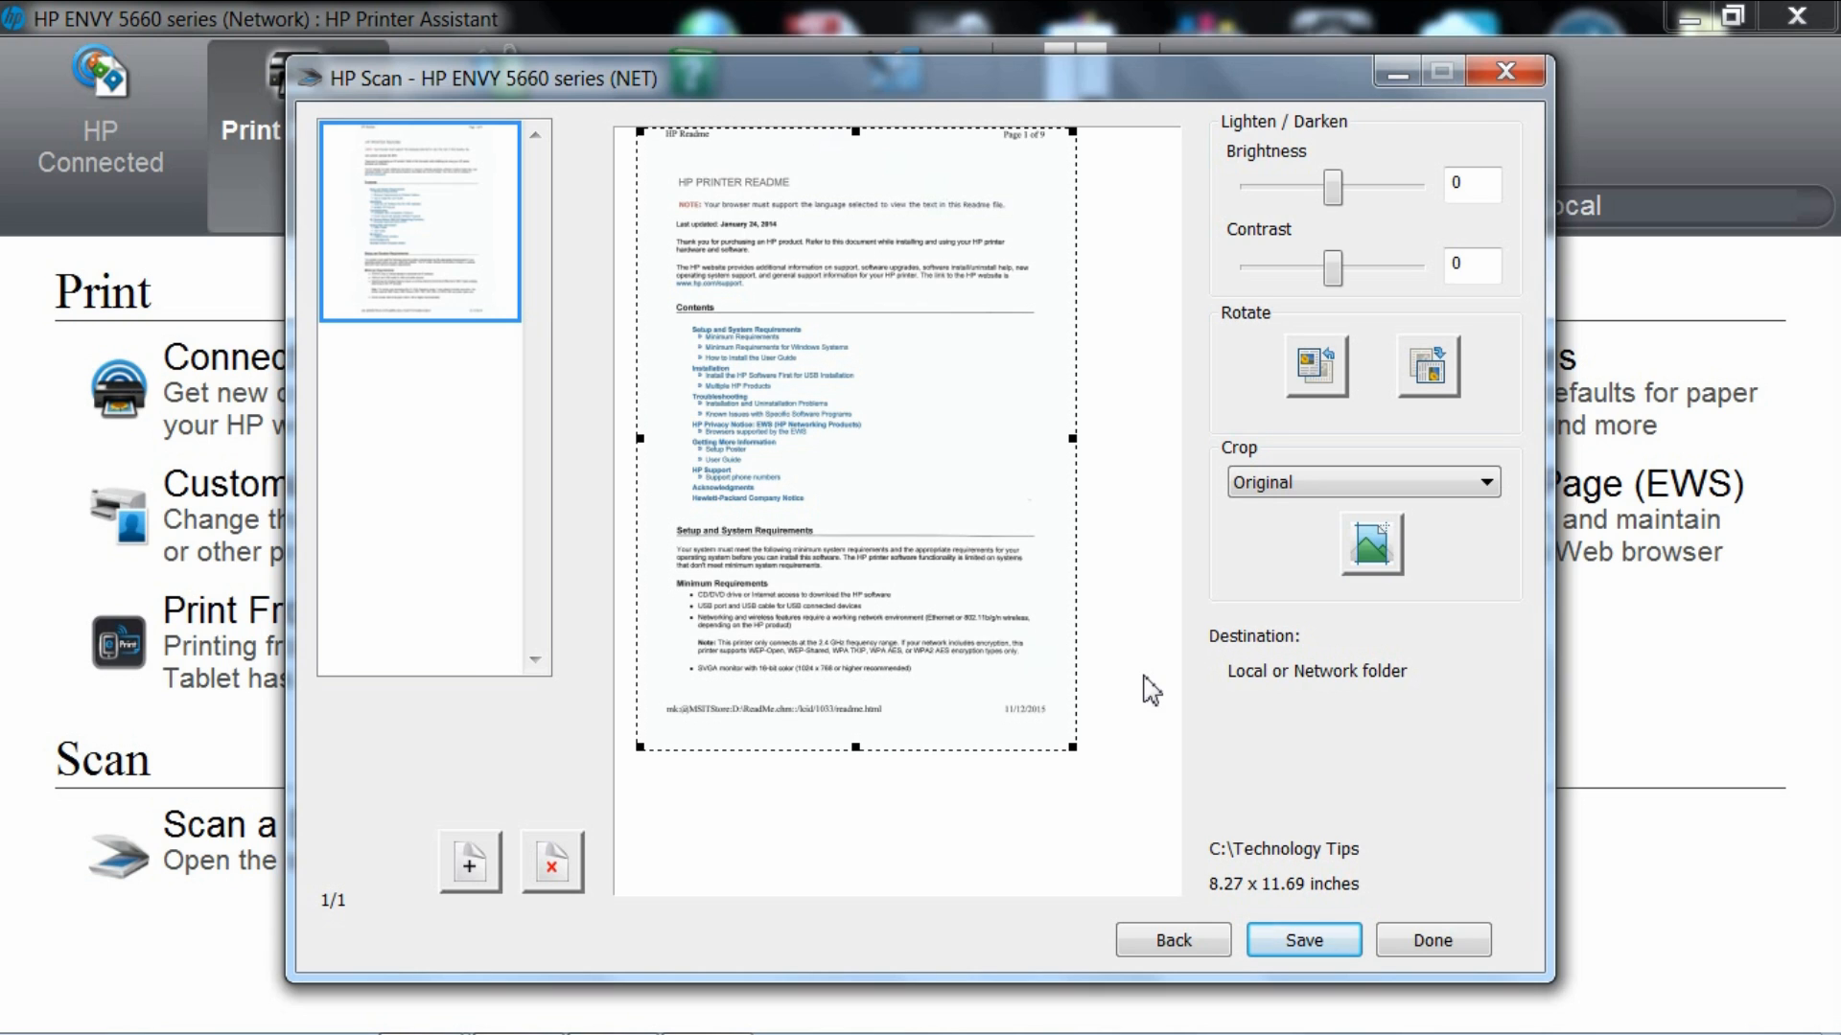
pyautogui.moveTo(586, 940)
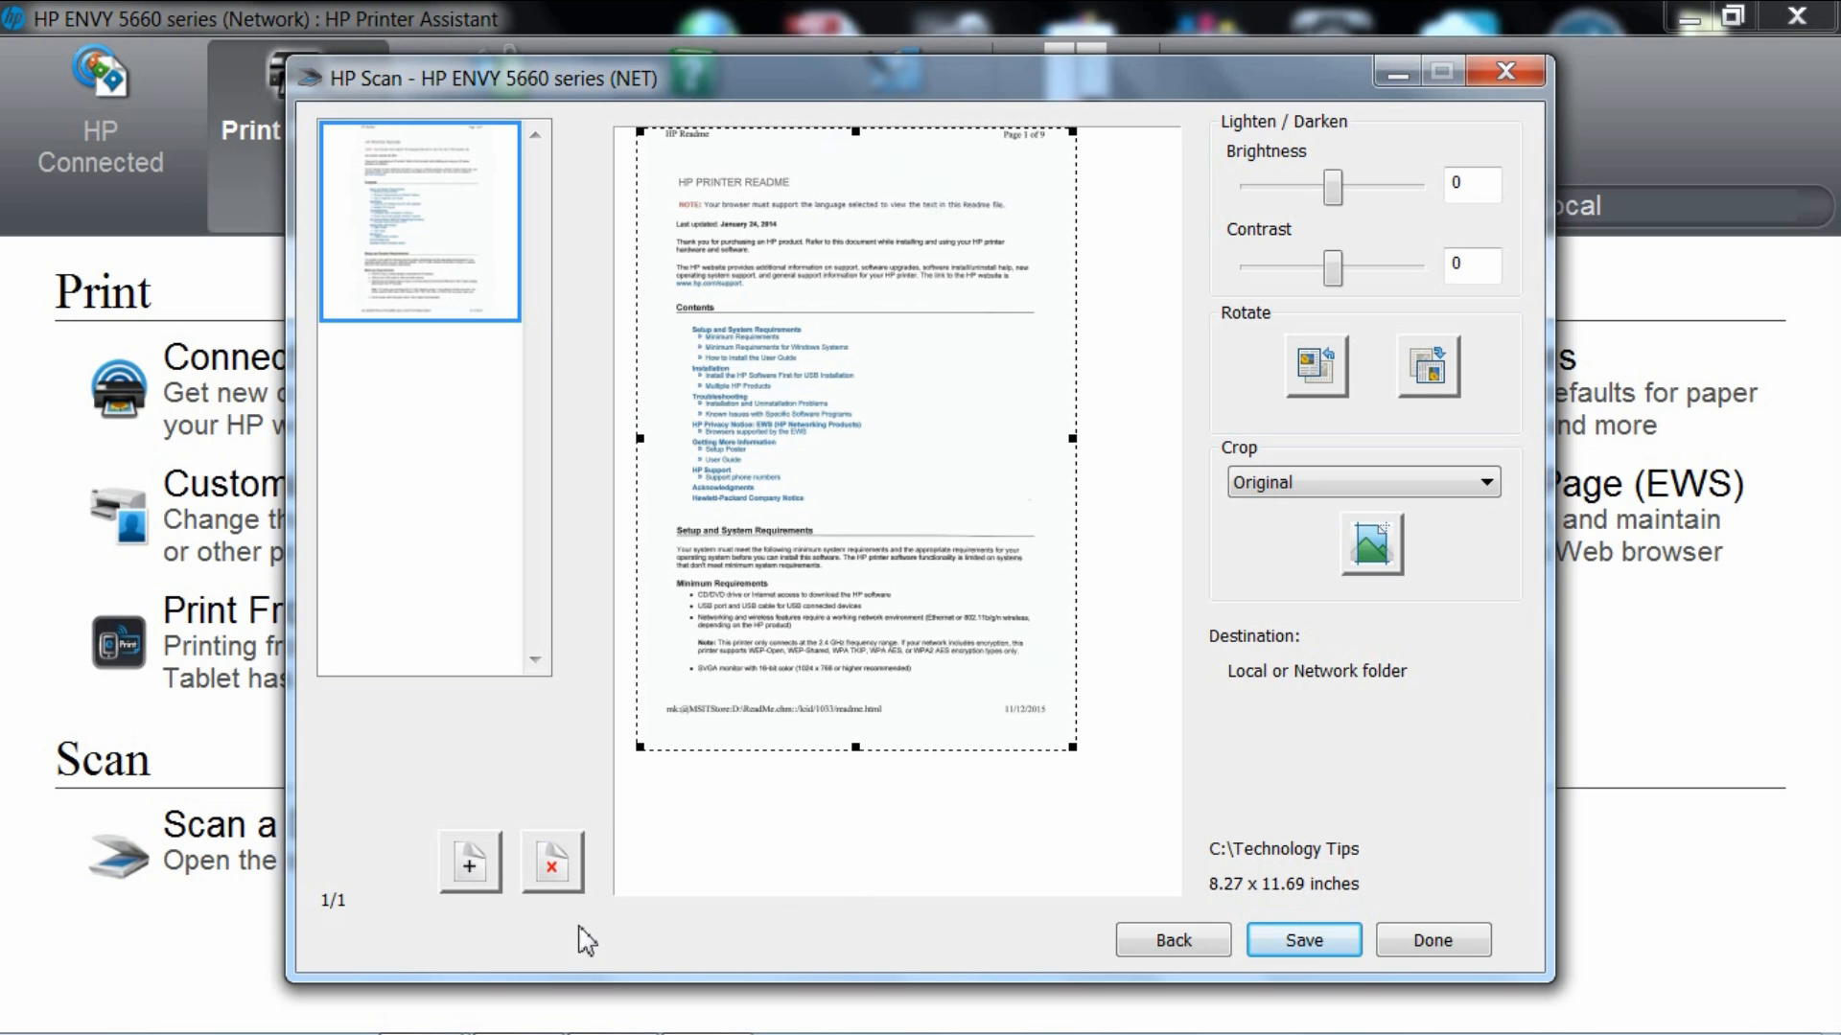
pyautogui.moveTo(469, 861)
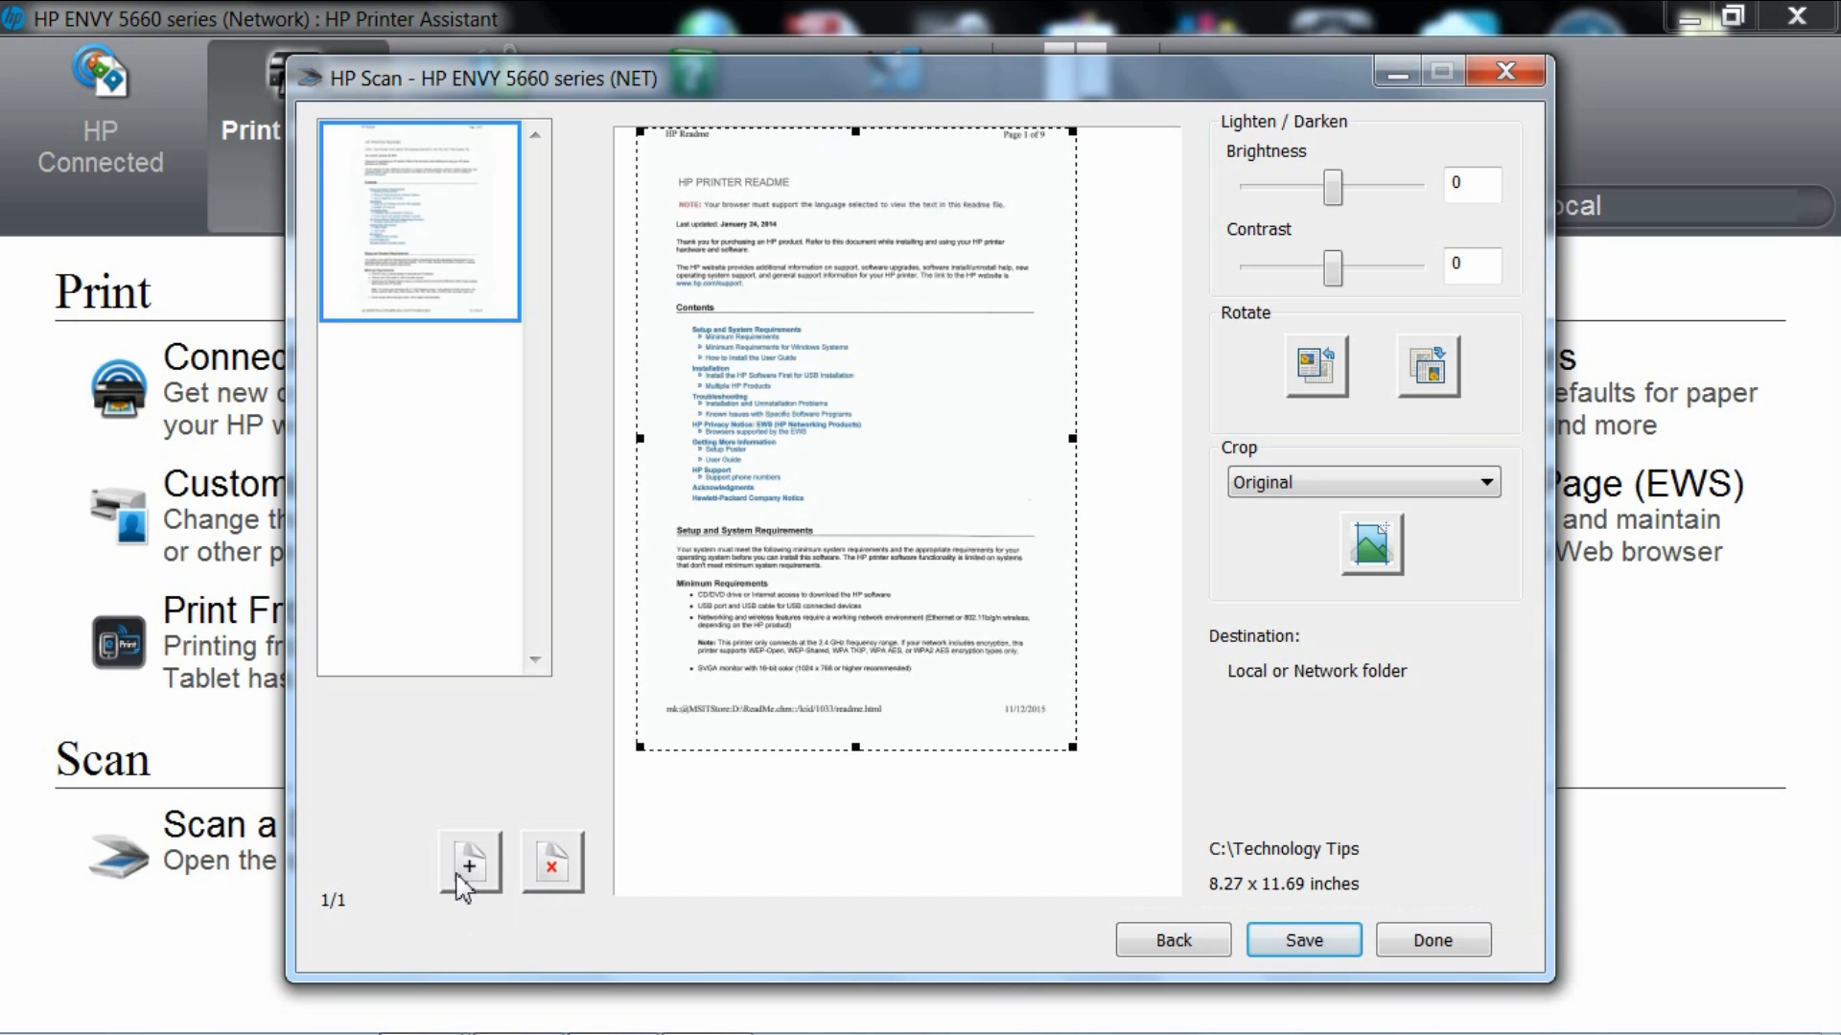
# Add a second scanned readme page to the document.
pyautogui.click(469, 861)
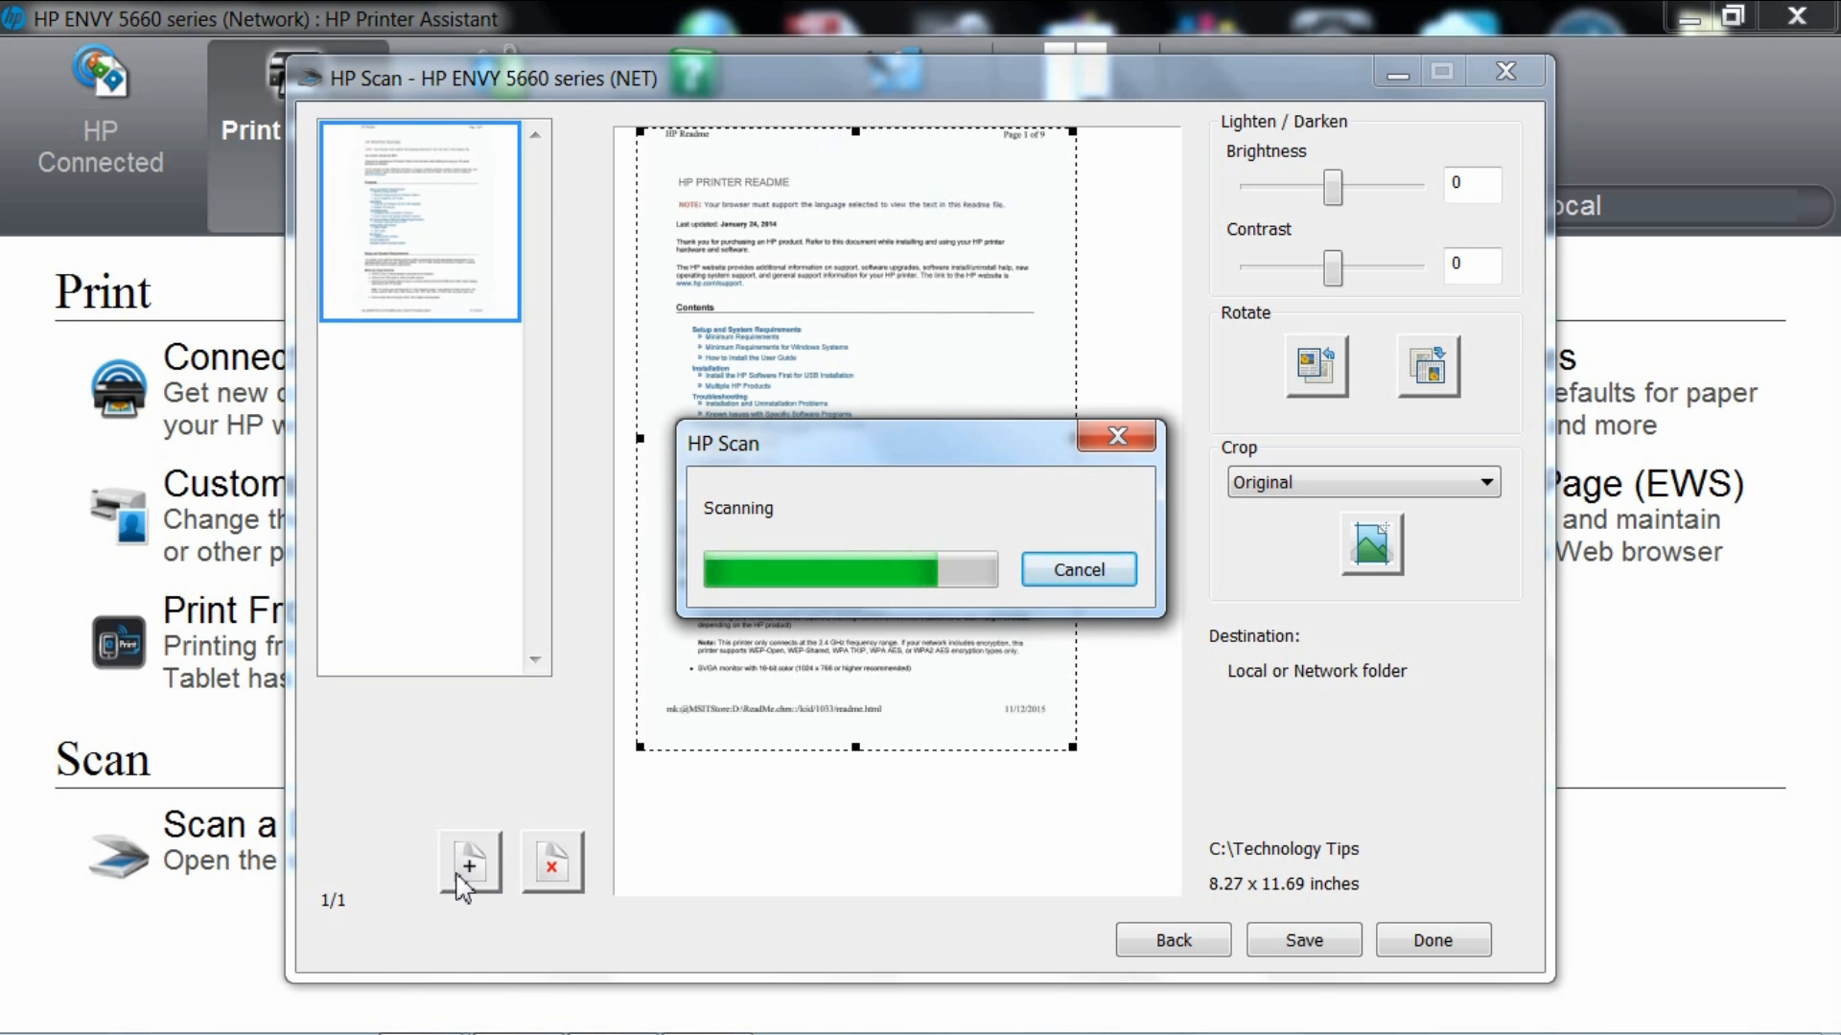
pyautogui.click(469, 861)
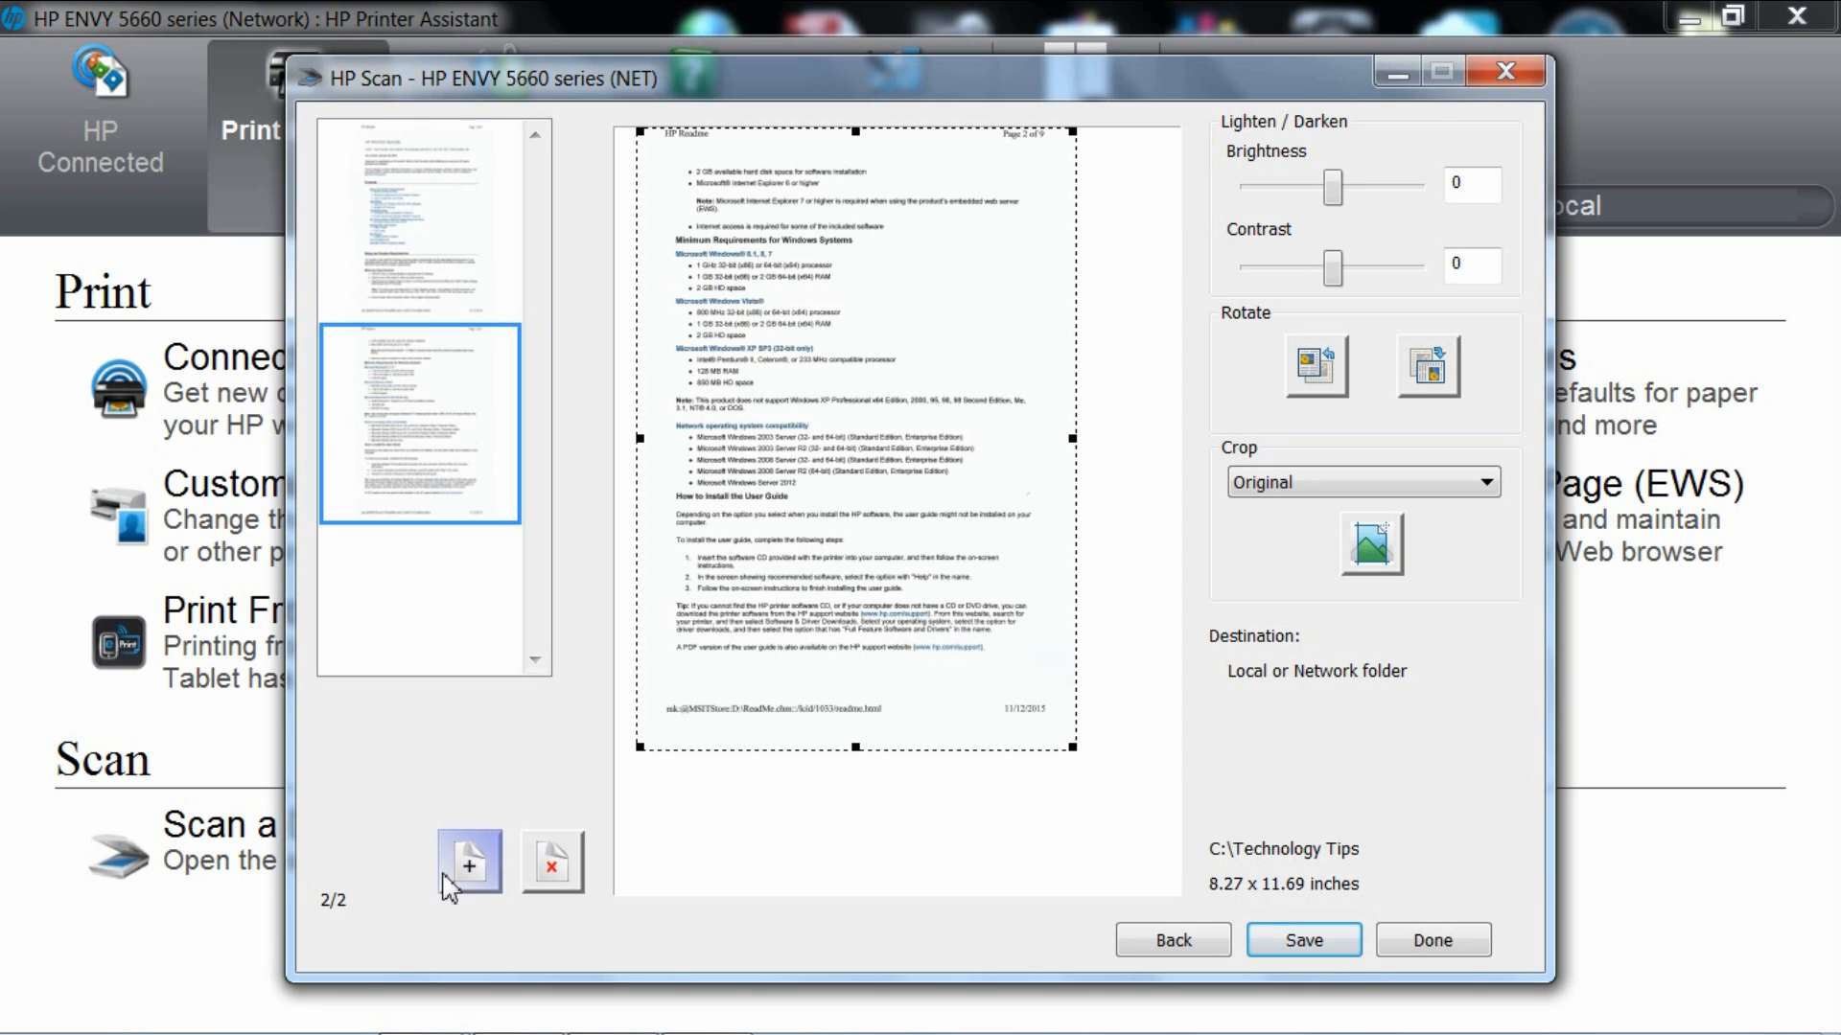
pyautogui.moveTo(418, 1006)
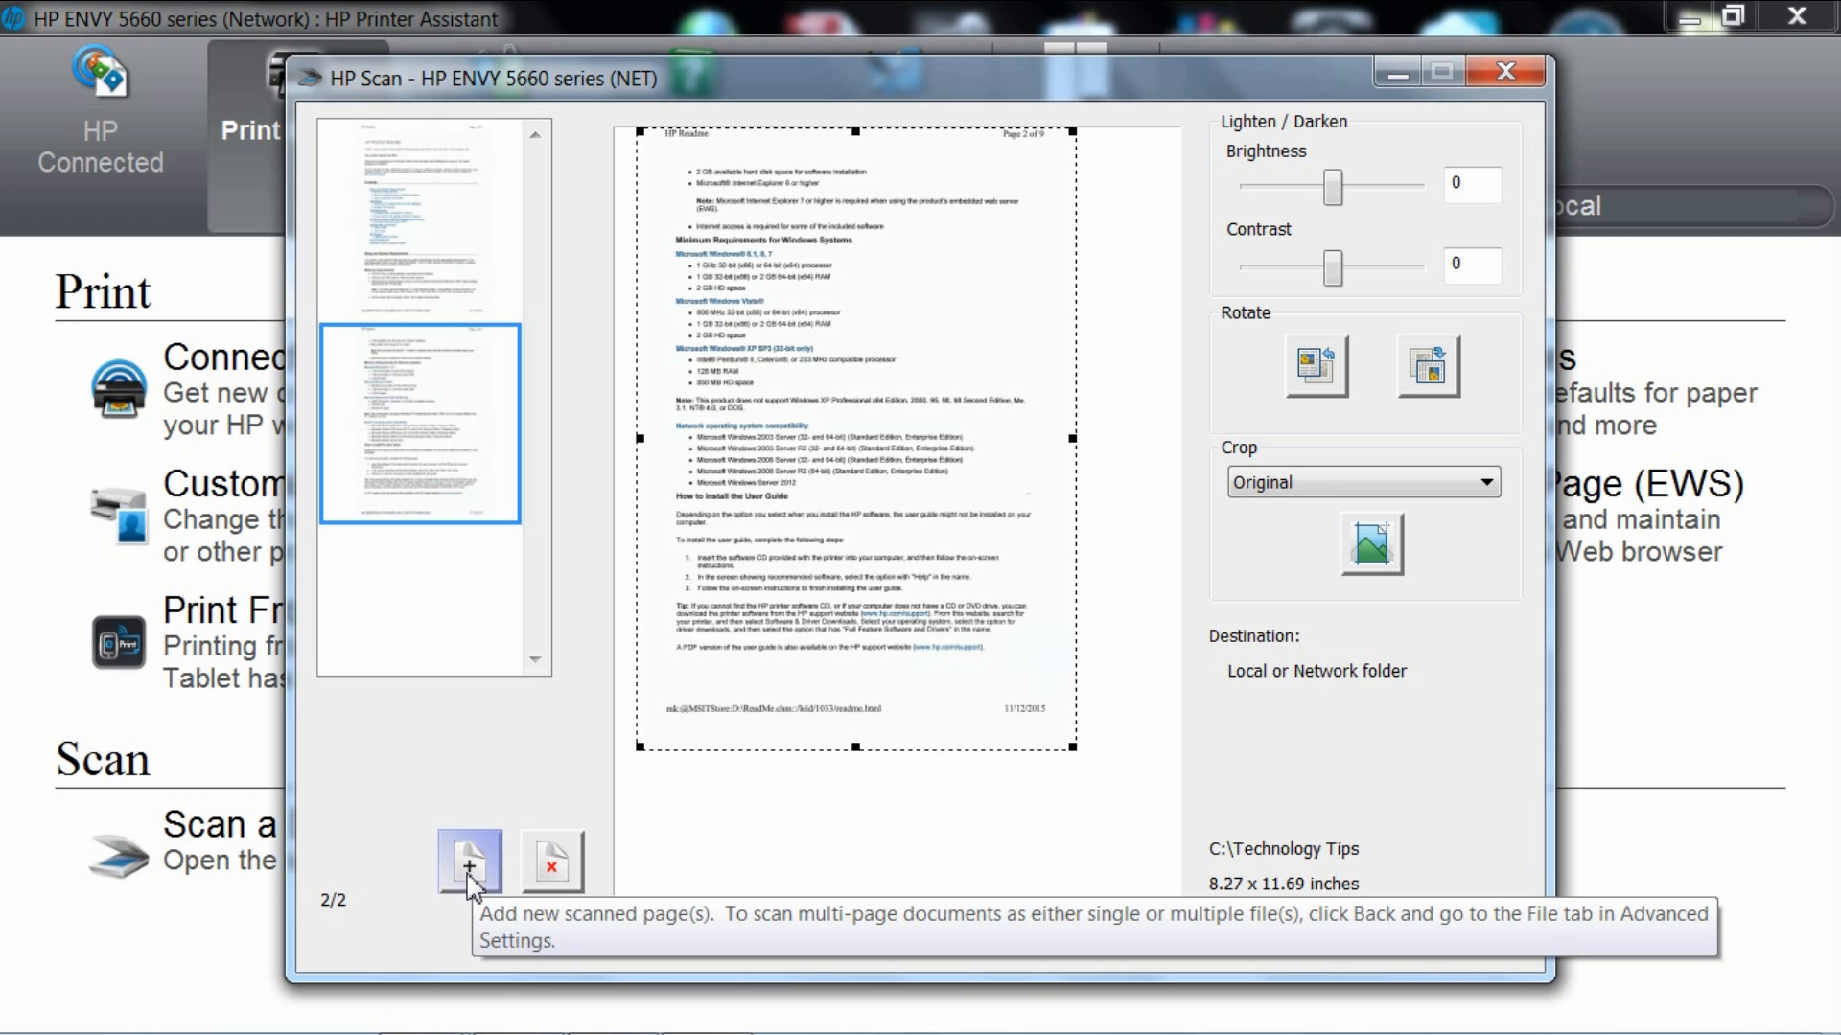
# Add a third scanned readme page to the document.
pyautogui.click(467, 863)
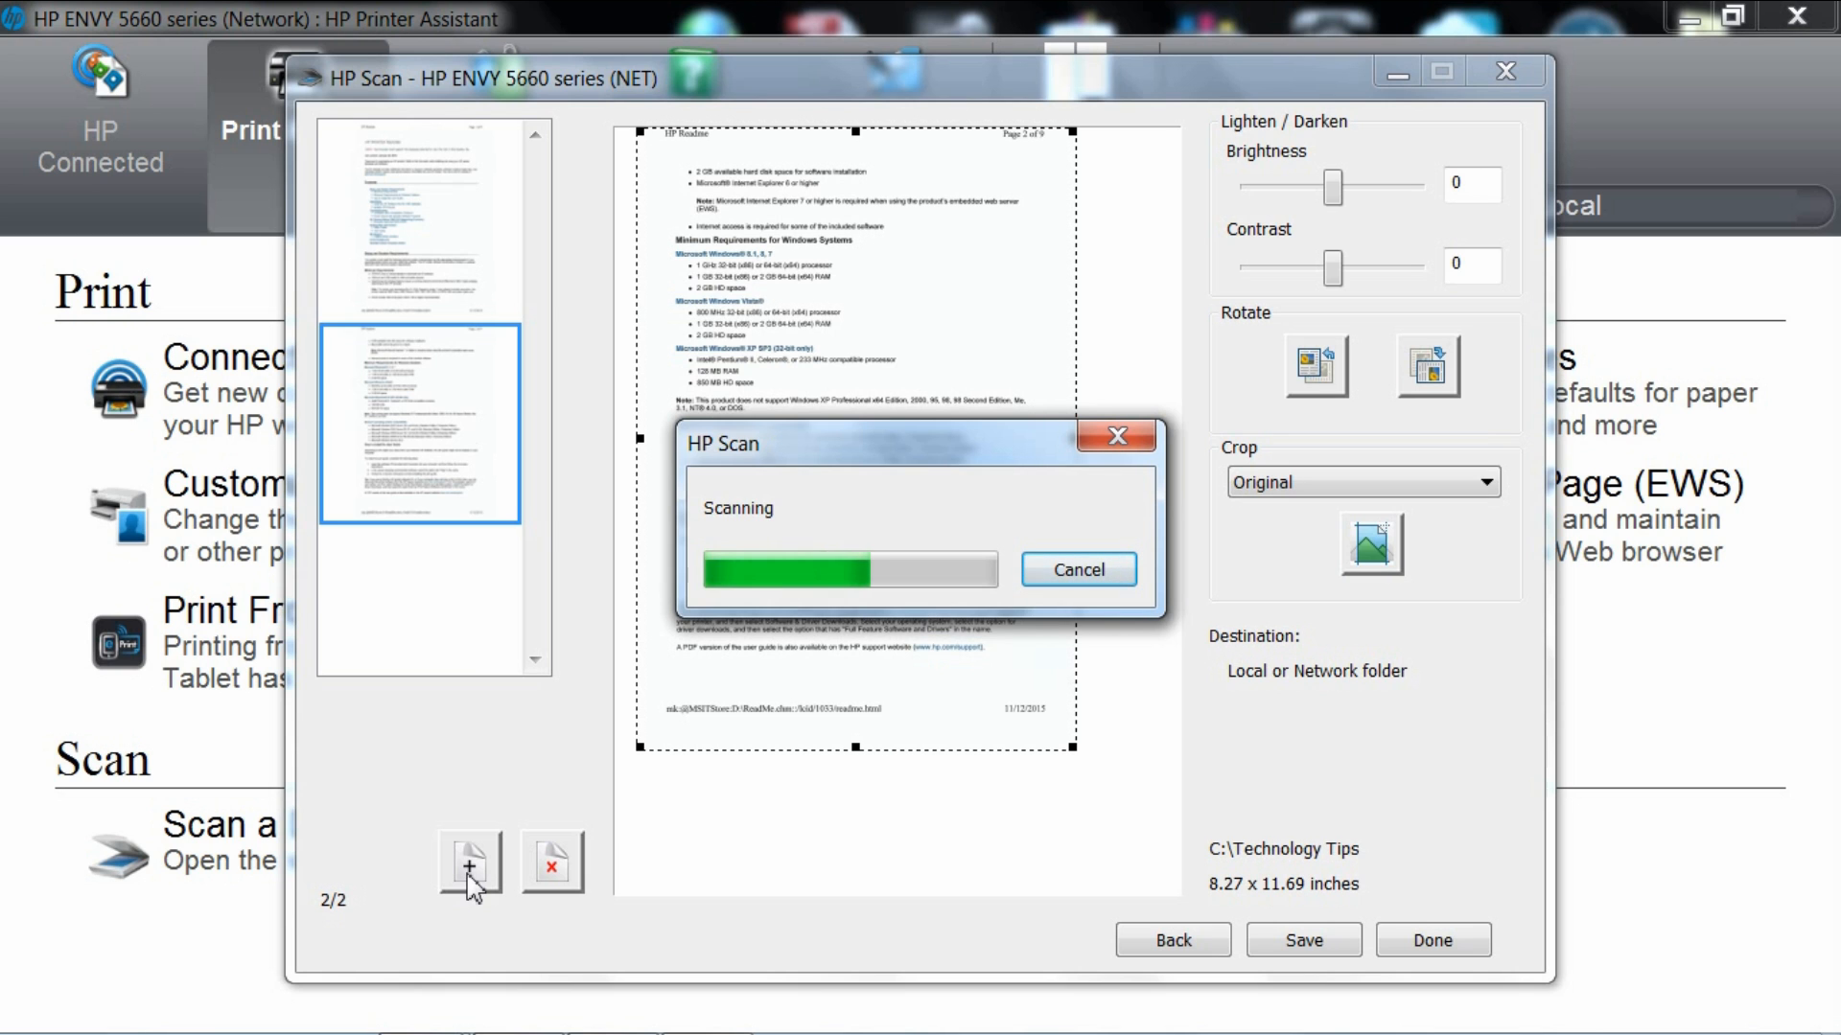
pyautogui.click(469, 862)
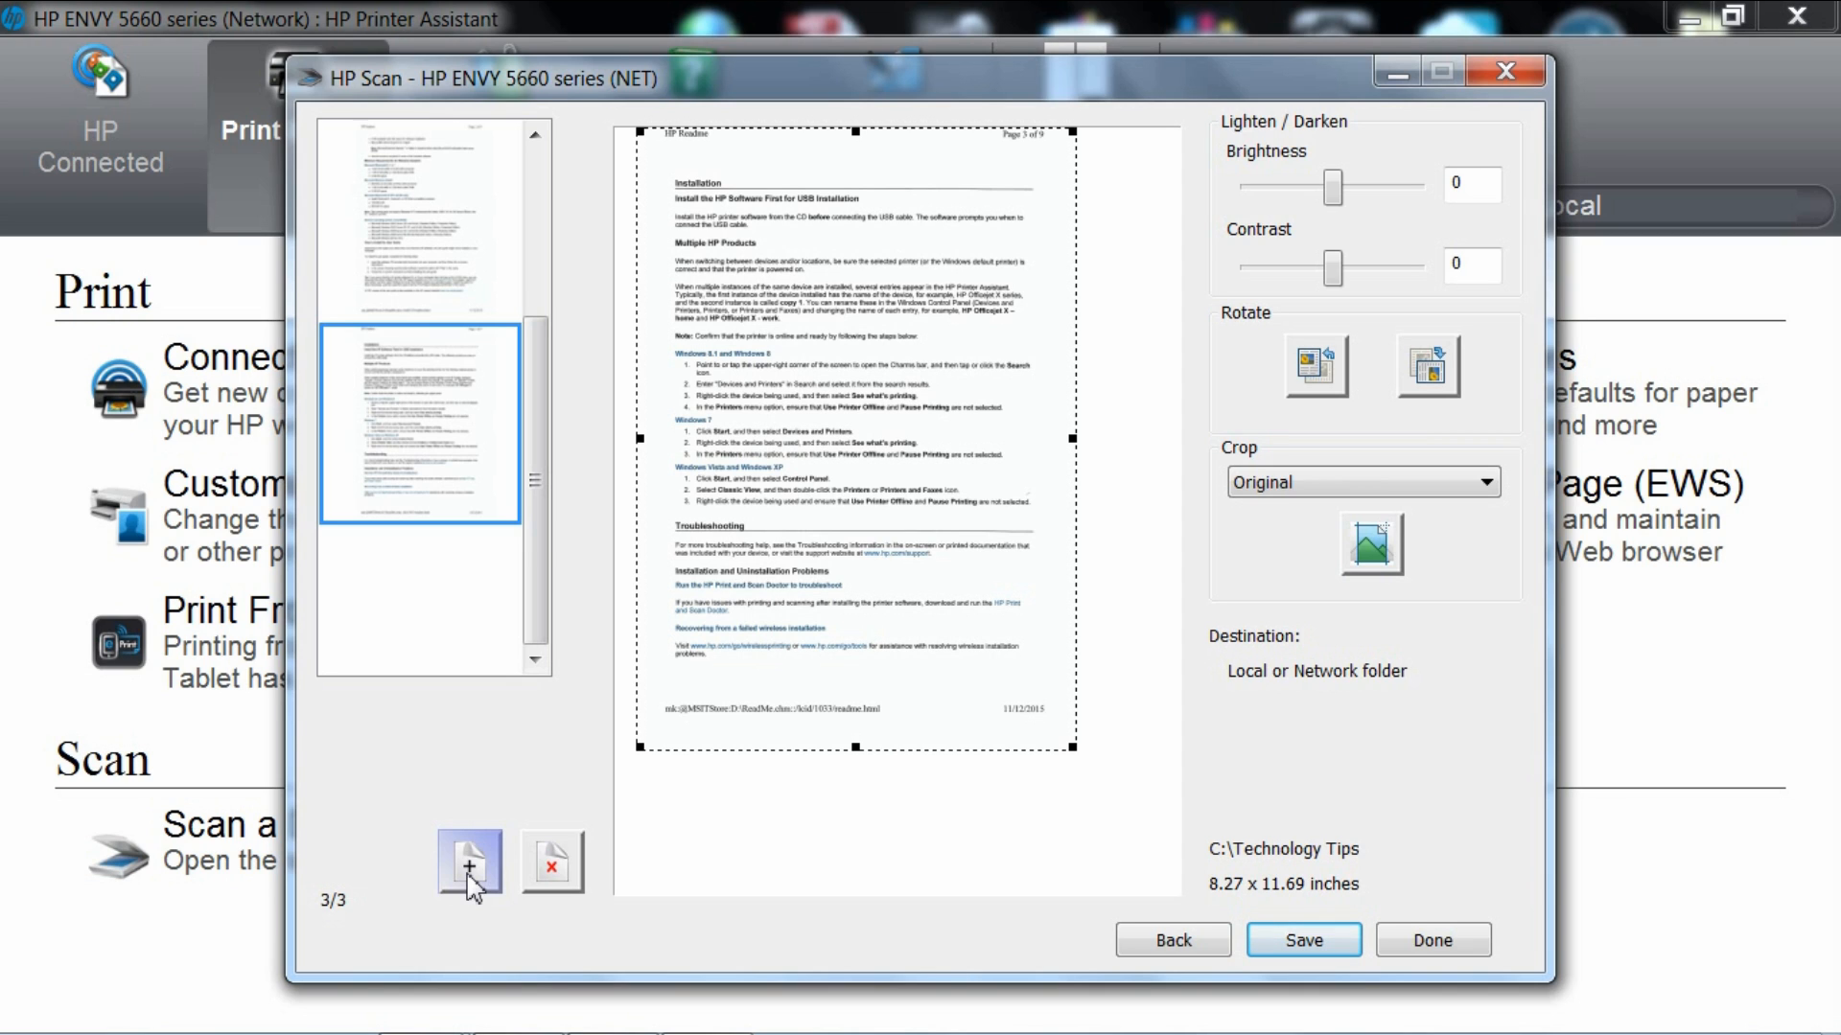
pyautogui.moveTo(485, 914)
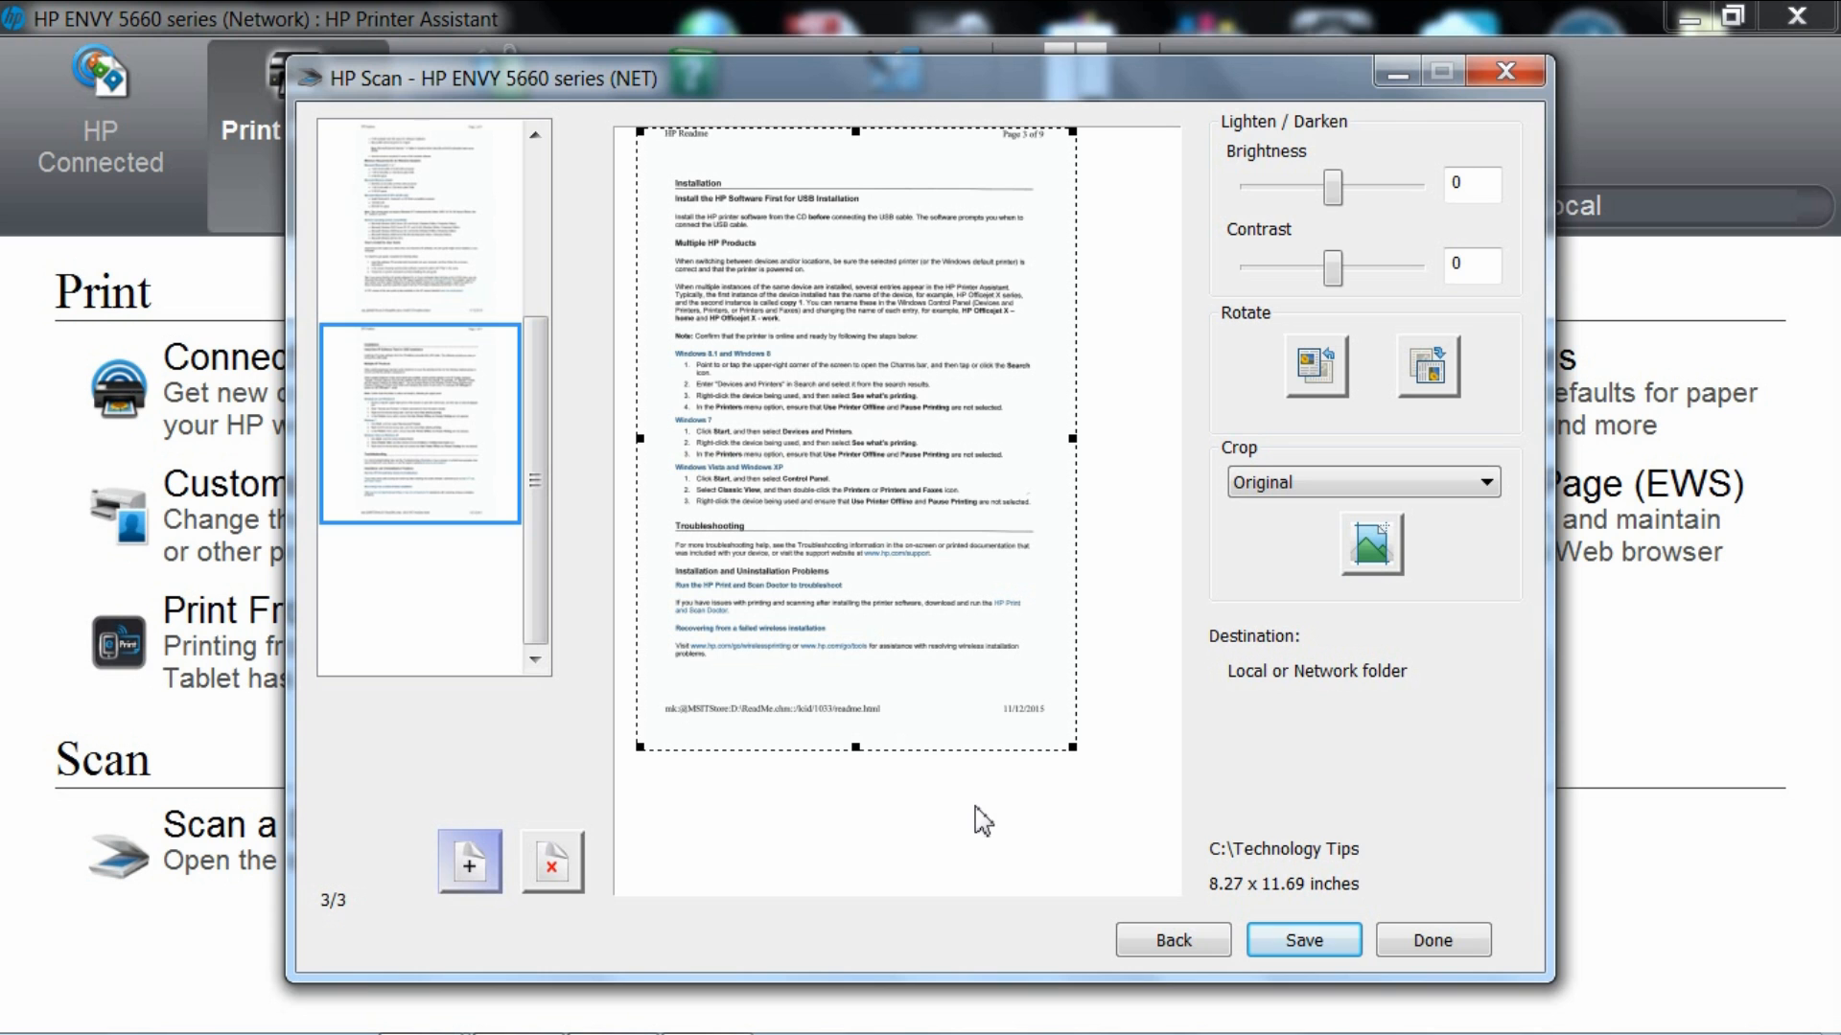
pyautogui.moveTo(1303, 940)
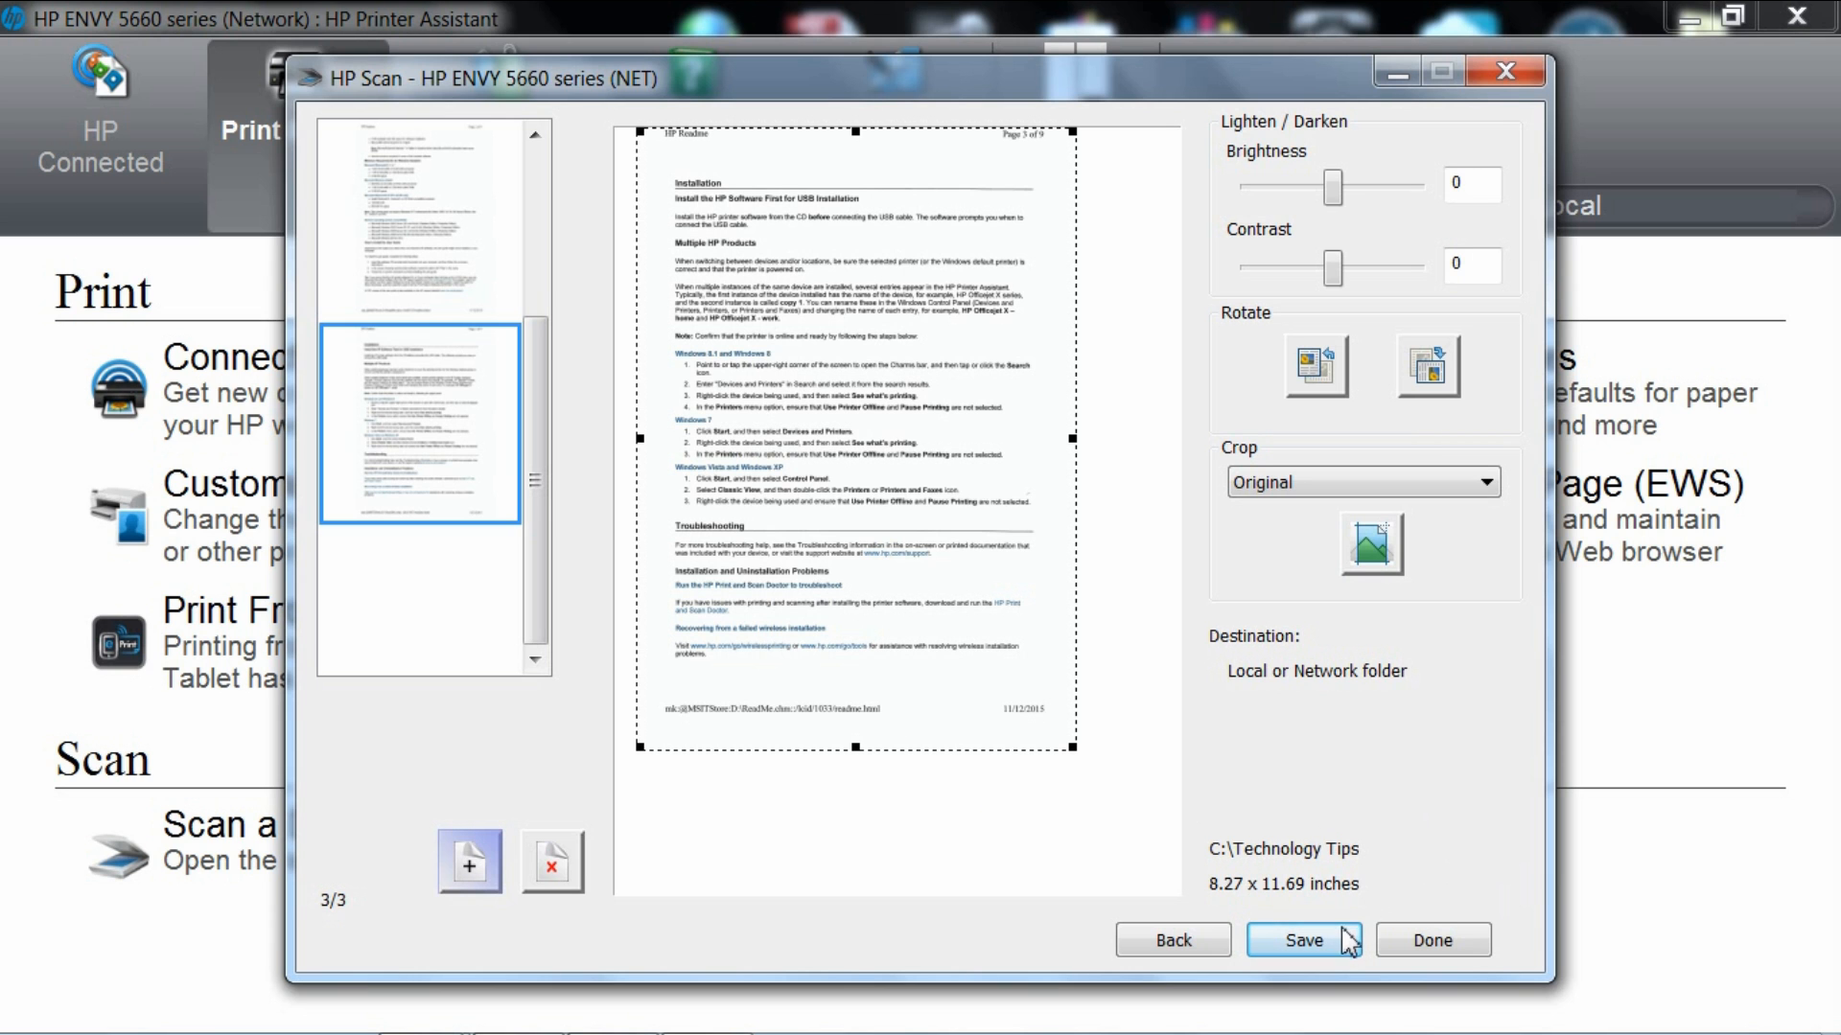
# Save the three-page scan as a PDF named Readme.
pyautogui.click(1302, 940)
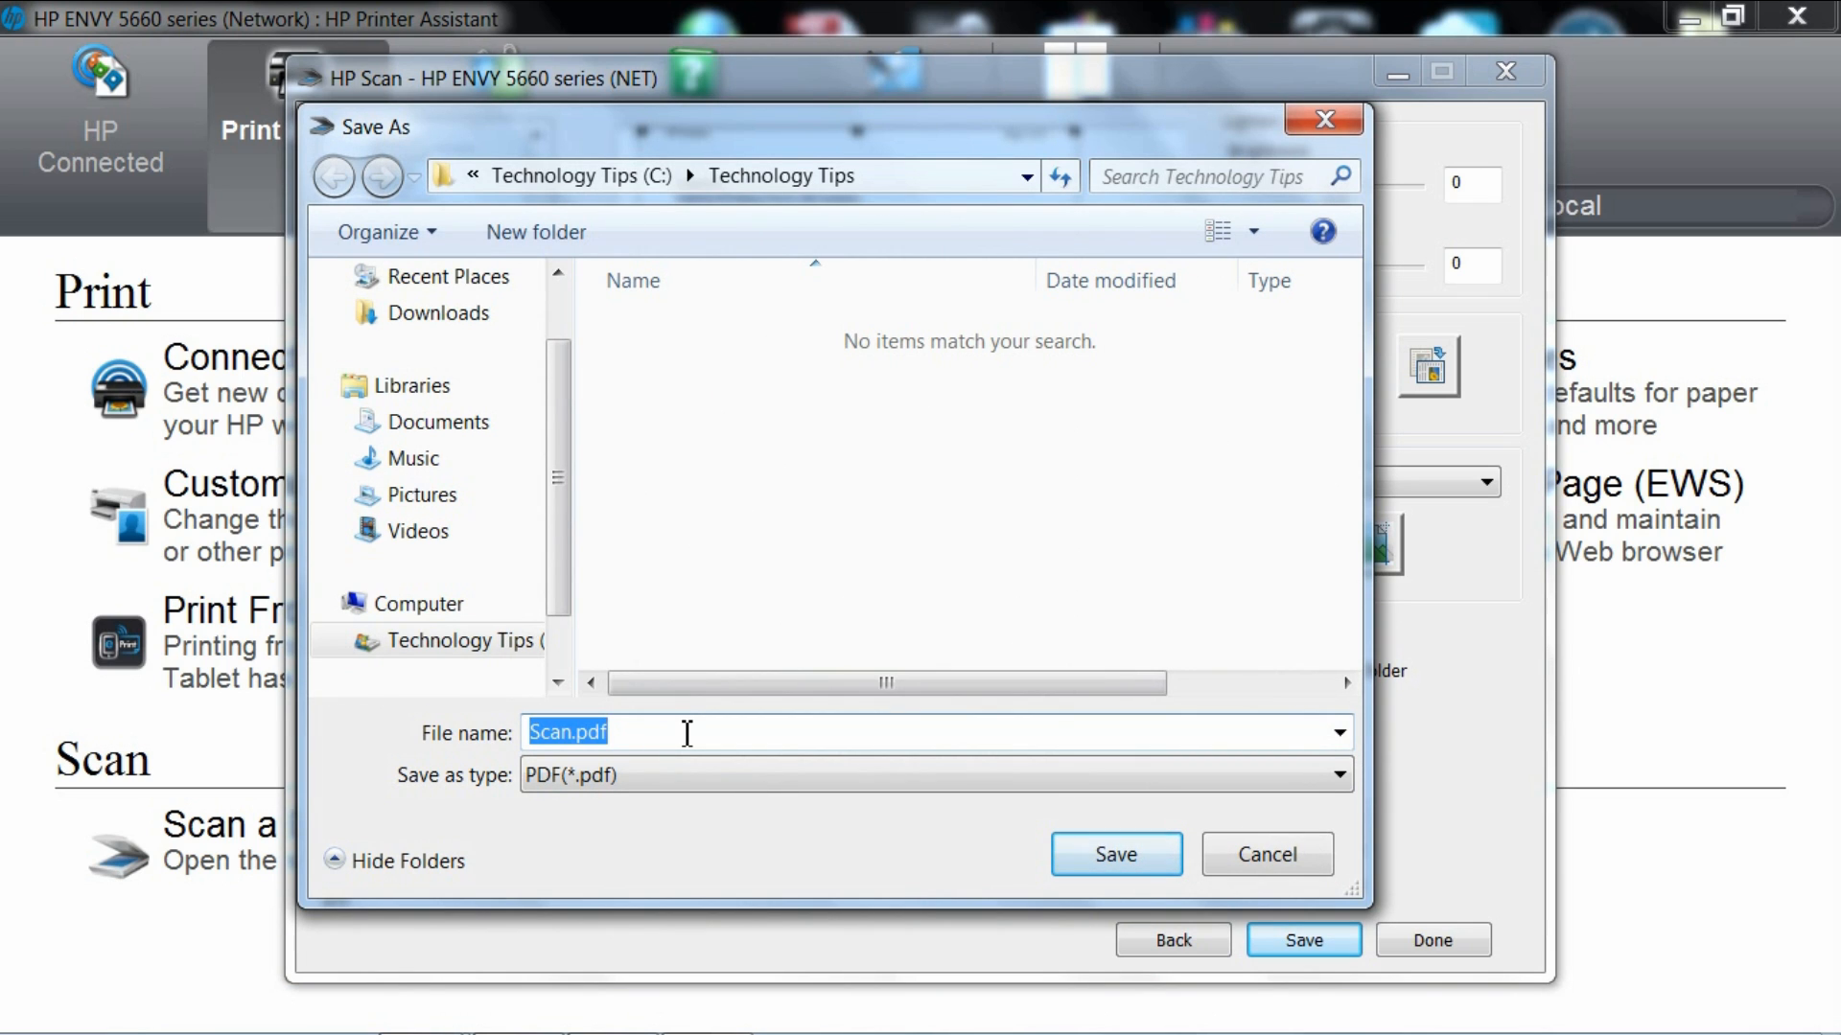
pyautogui.write('Read')
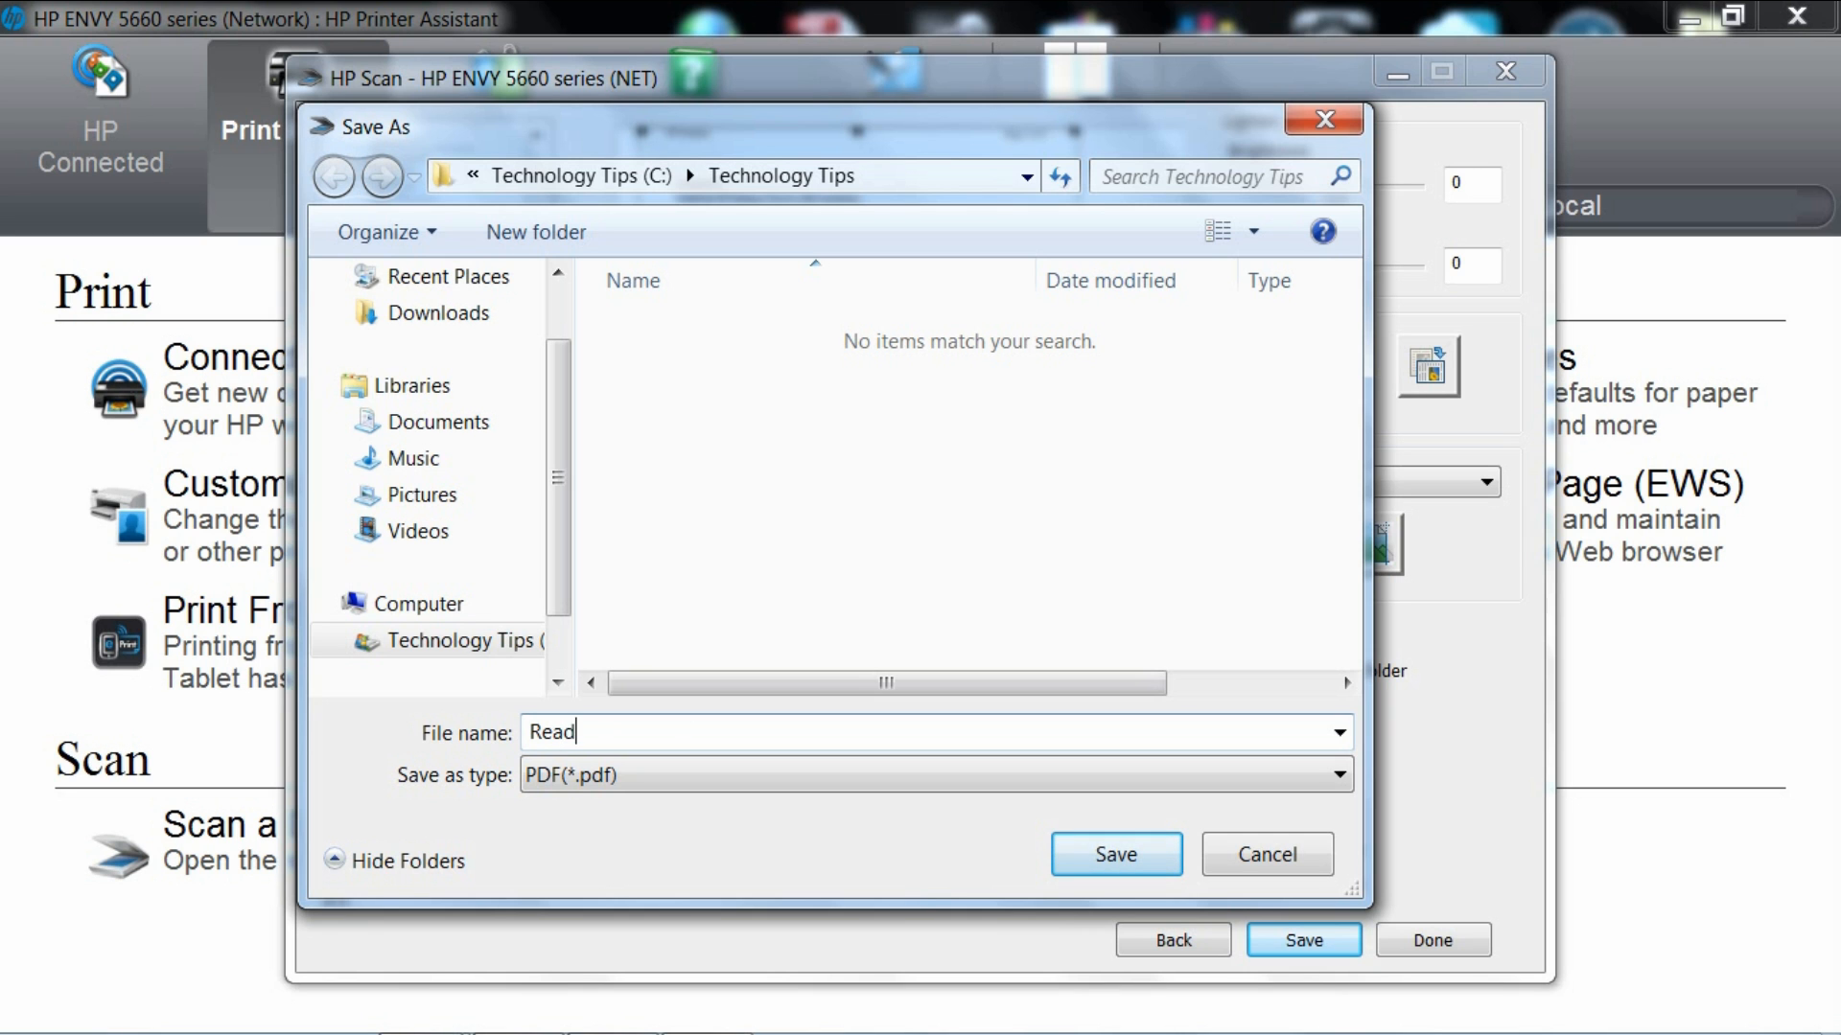
pyautogui.write('me')
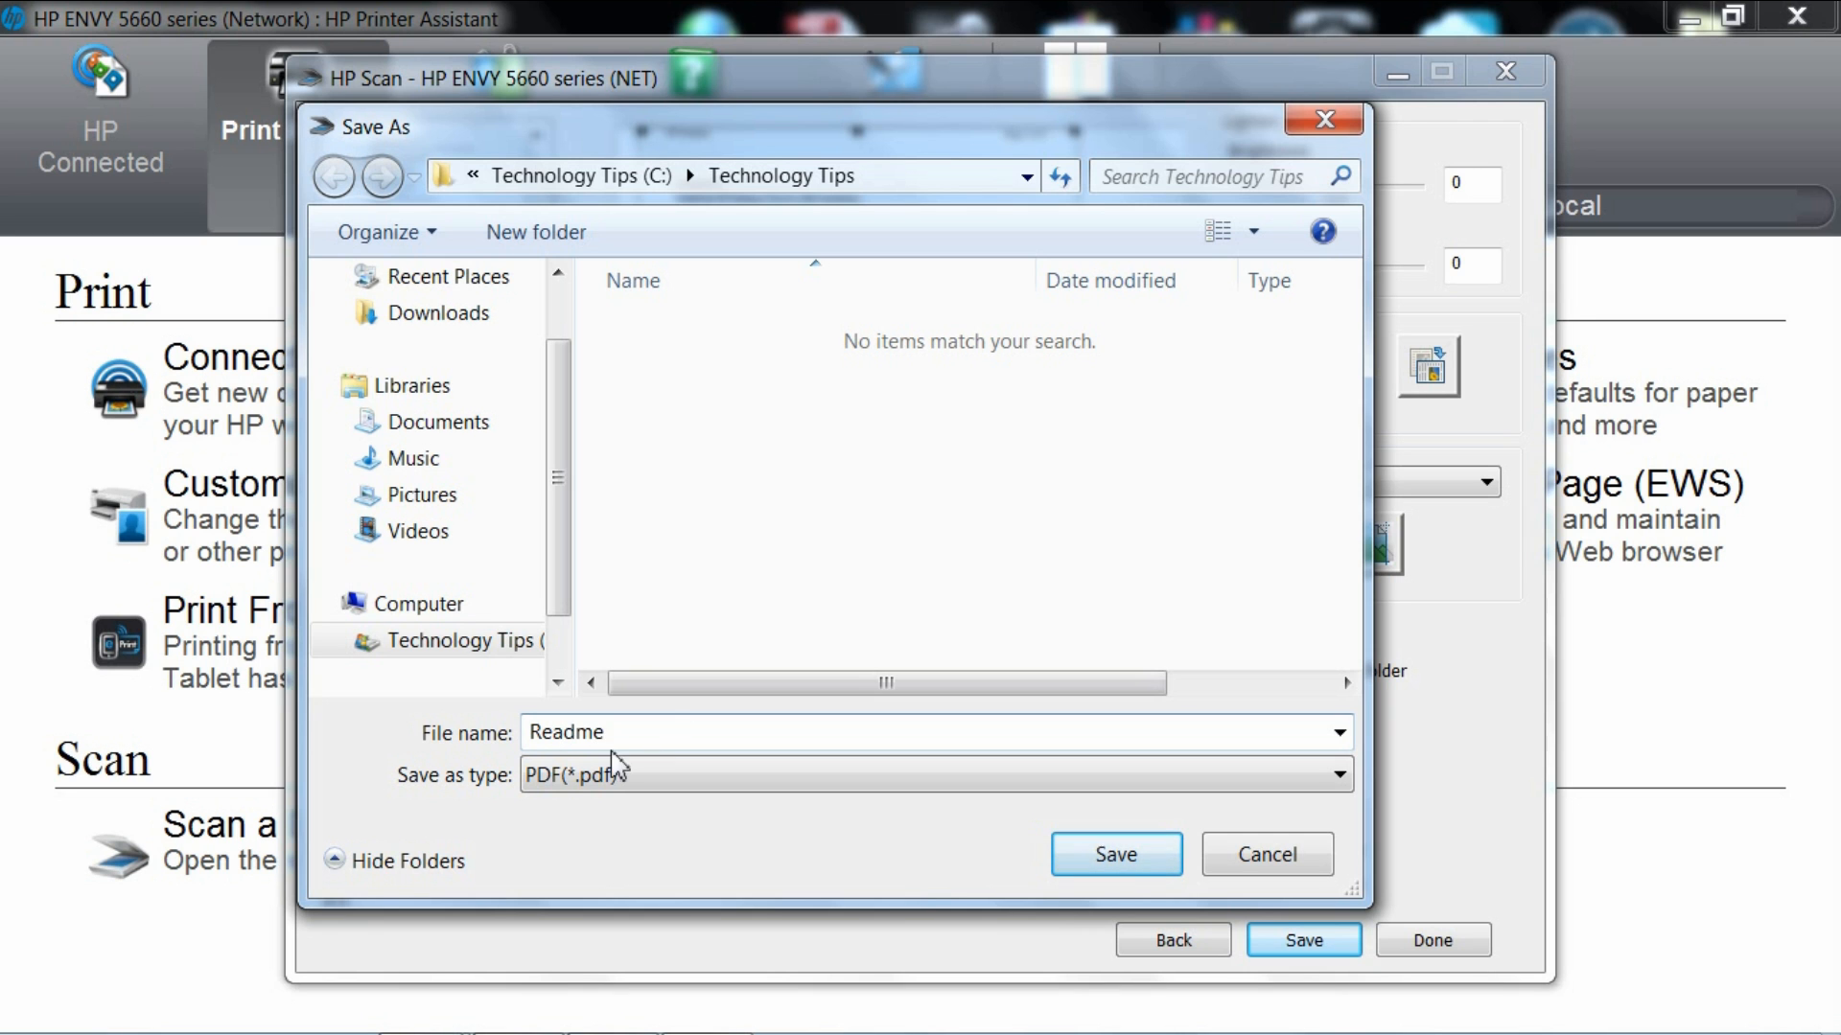
pyautogui.click(1113, 853)
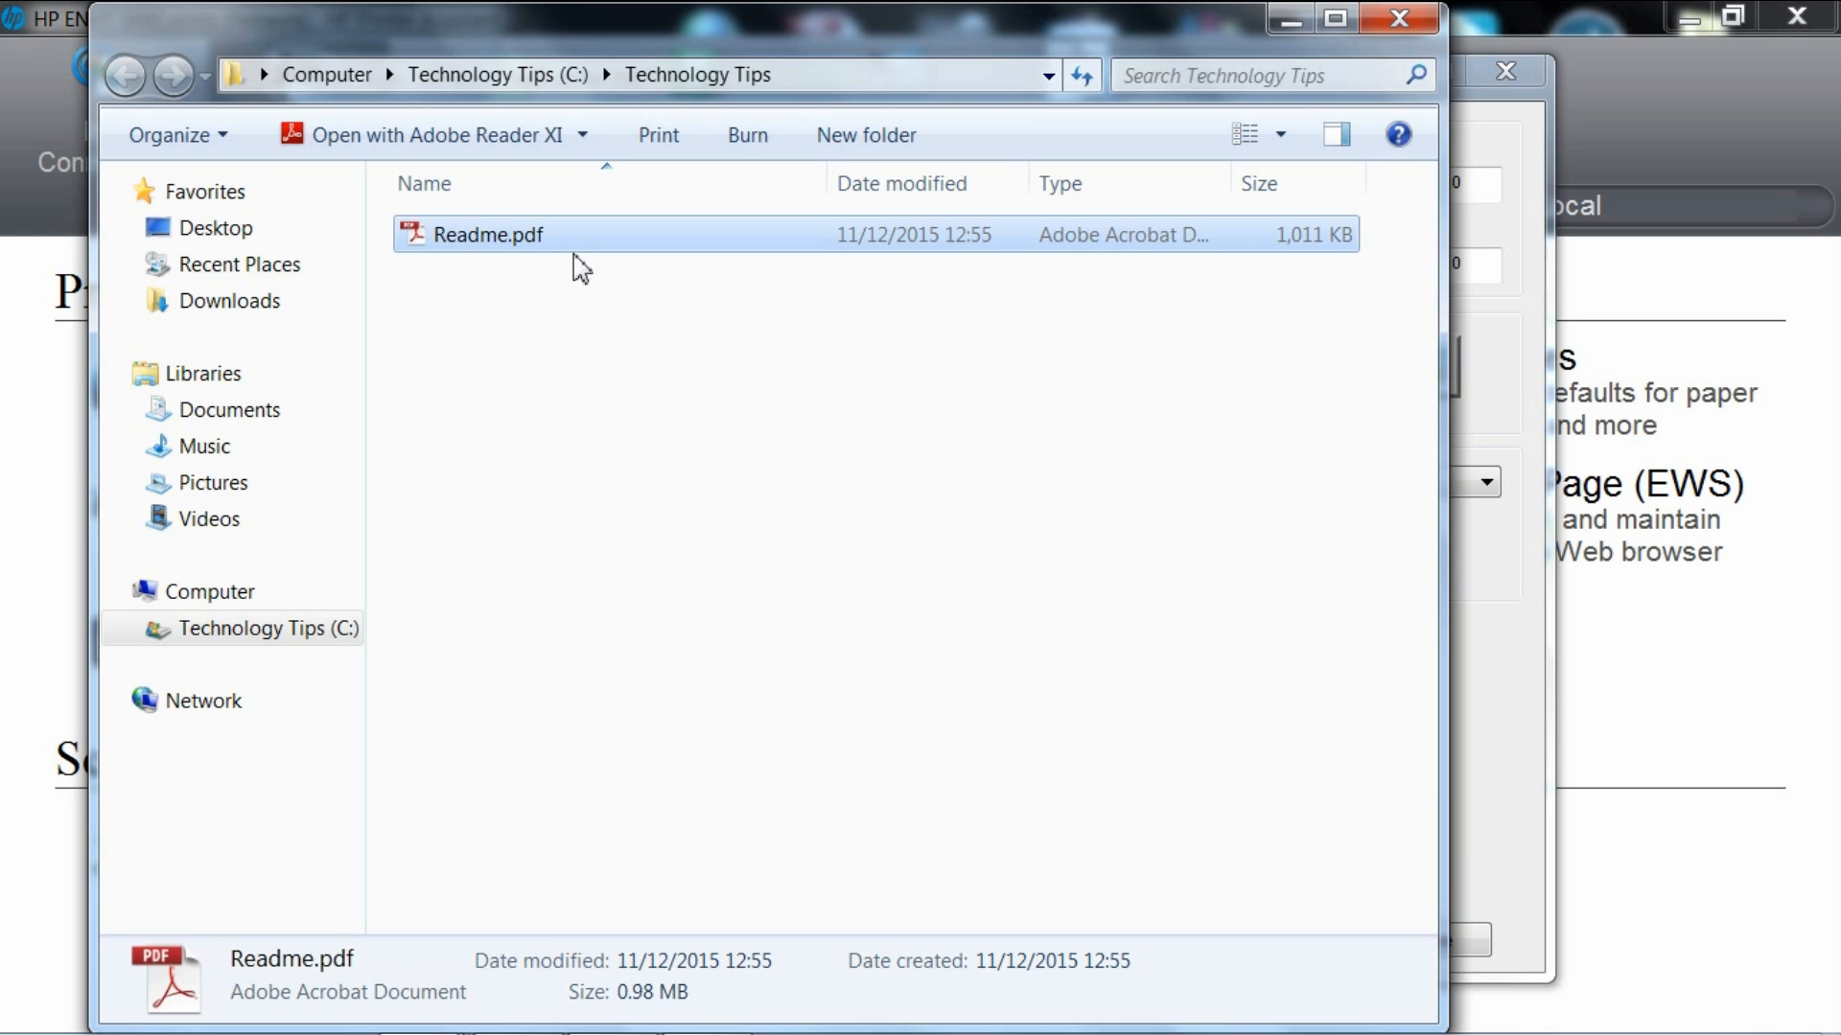
pyautogui.moveTo(587, 258)
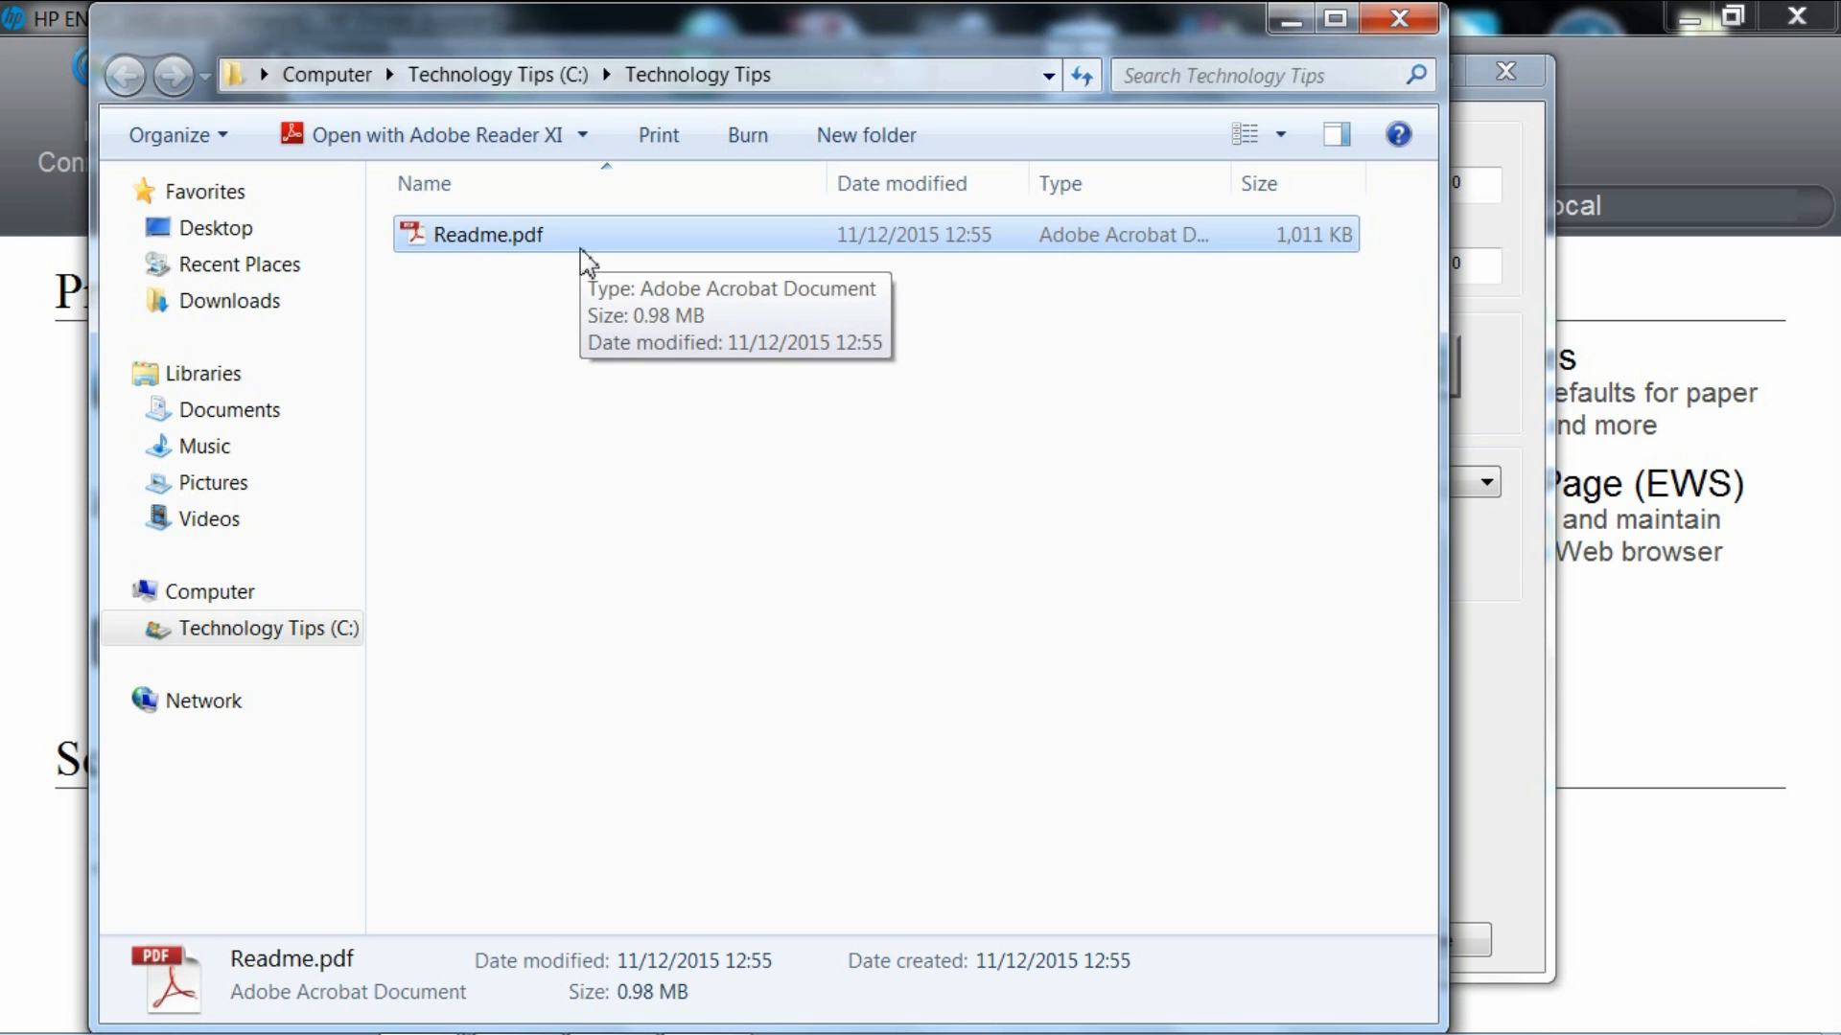
# Open Readme.pdf from the Technology Tips folder.
pyautogui.click(581, 245)
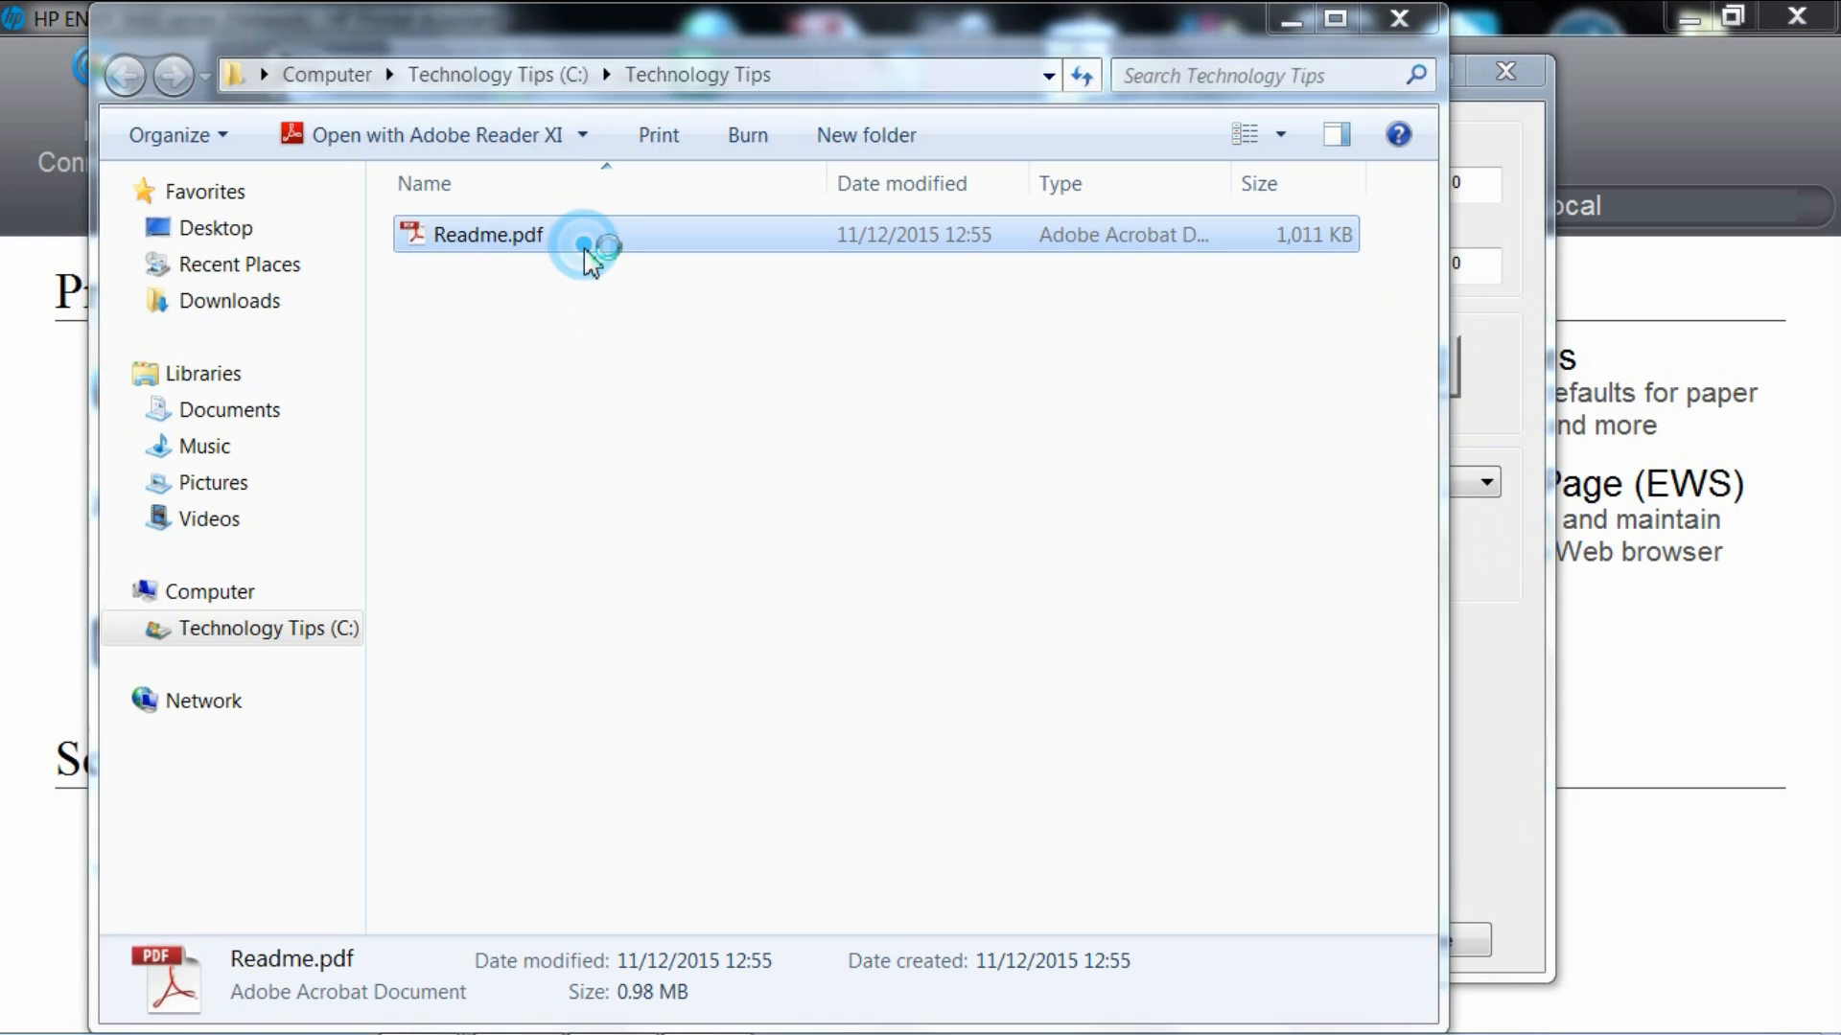
pyautogui.doubleClick(487, 235)
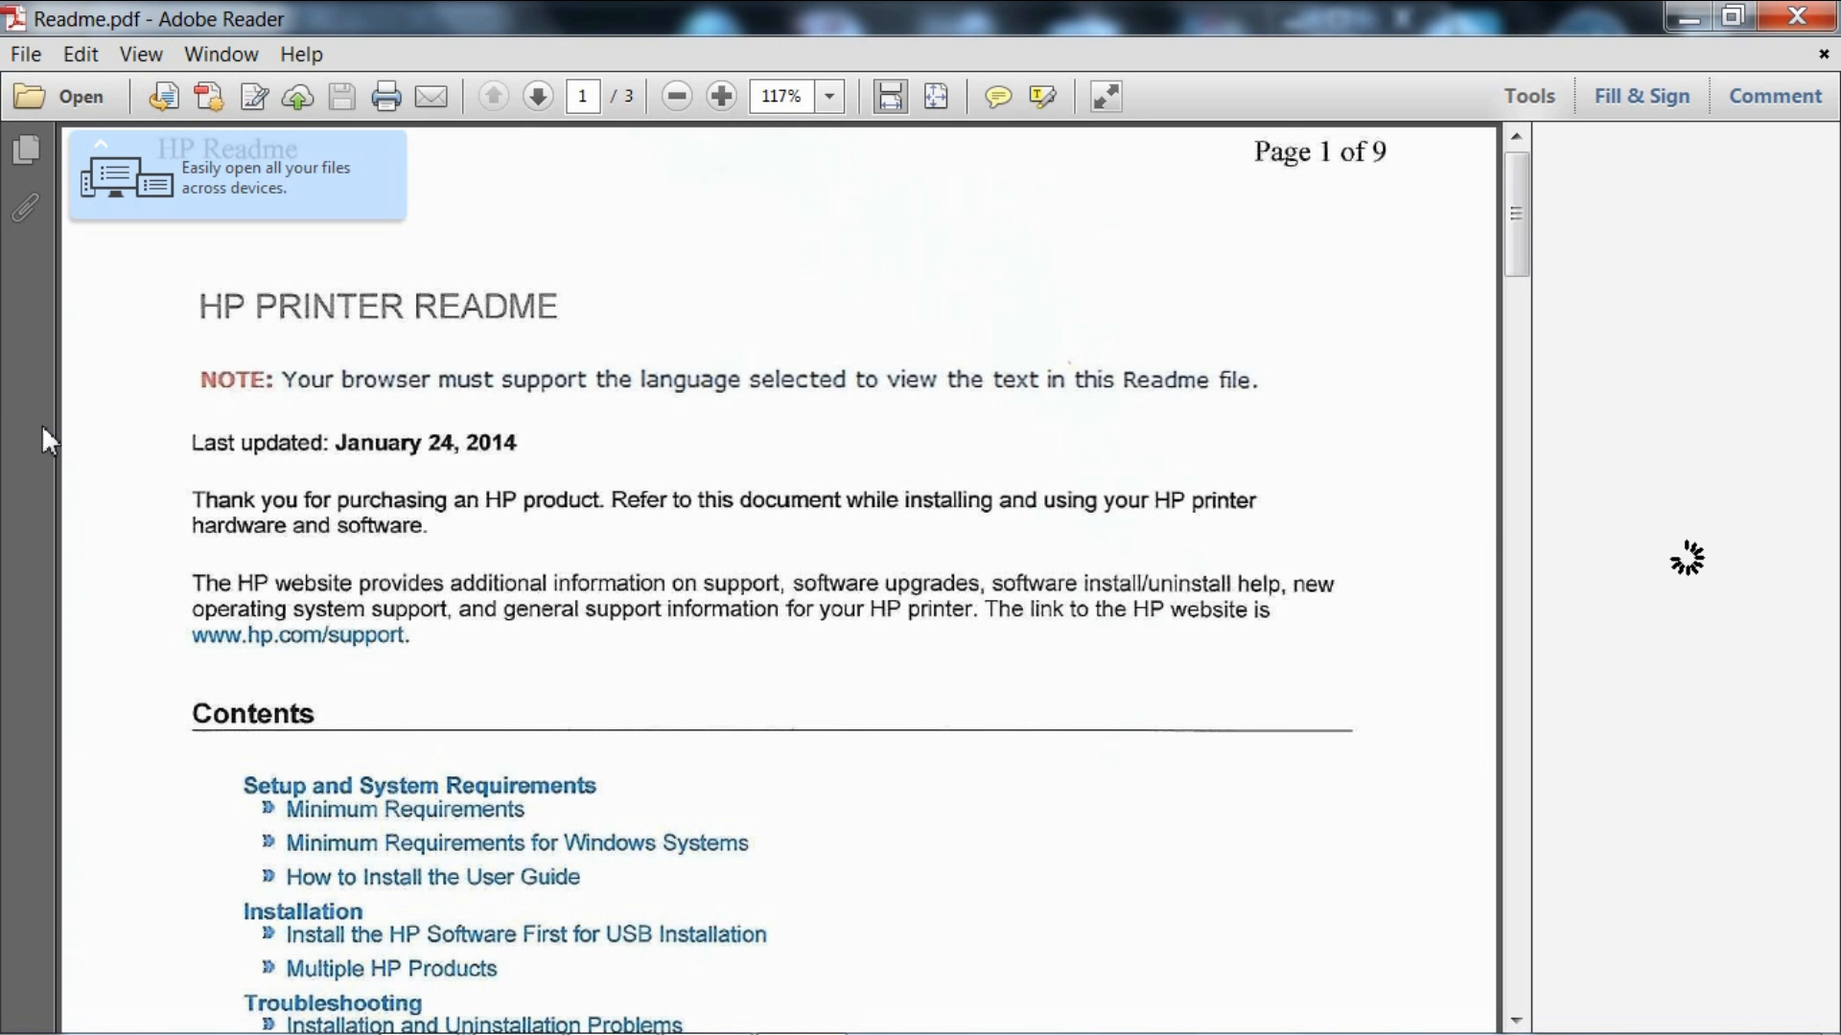
# Page through Readme.pdf to page 3 and scroll to its end.
pyautogui.click(1527, 95)
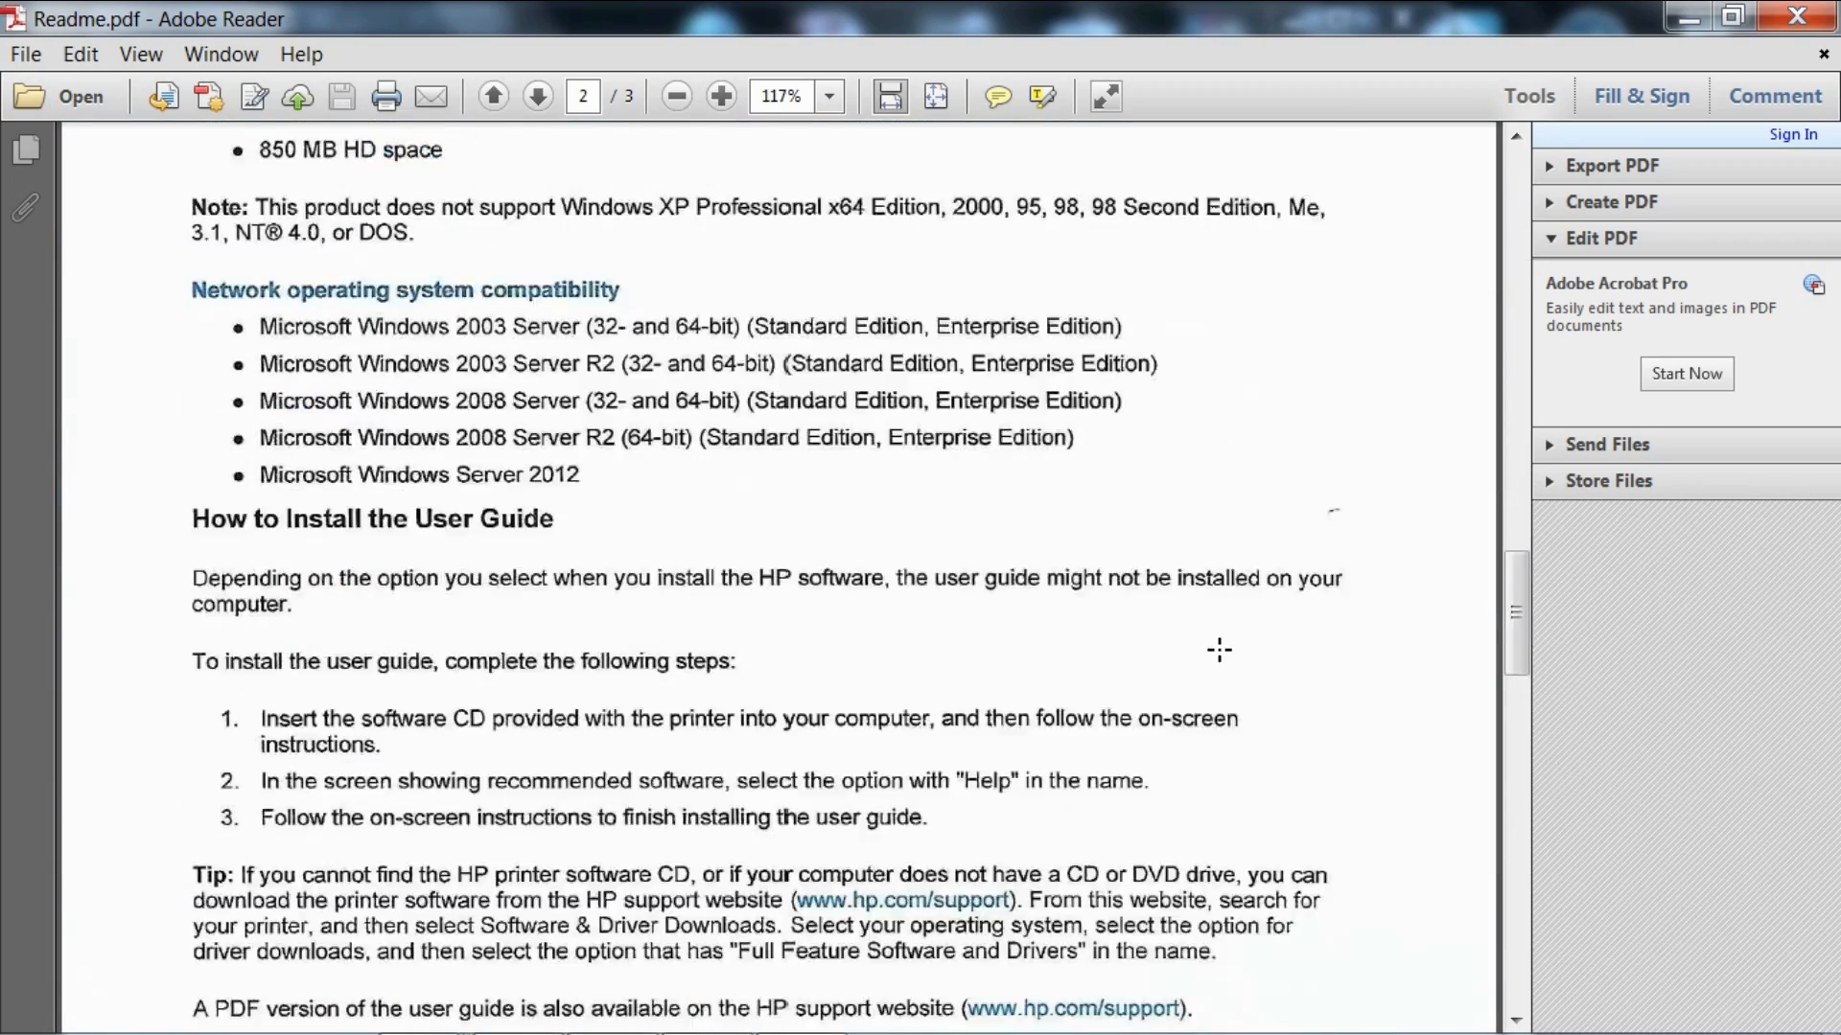
pyautogui.click(537, 96)
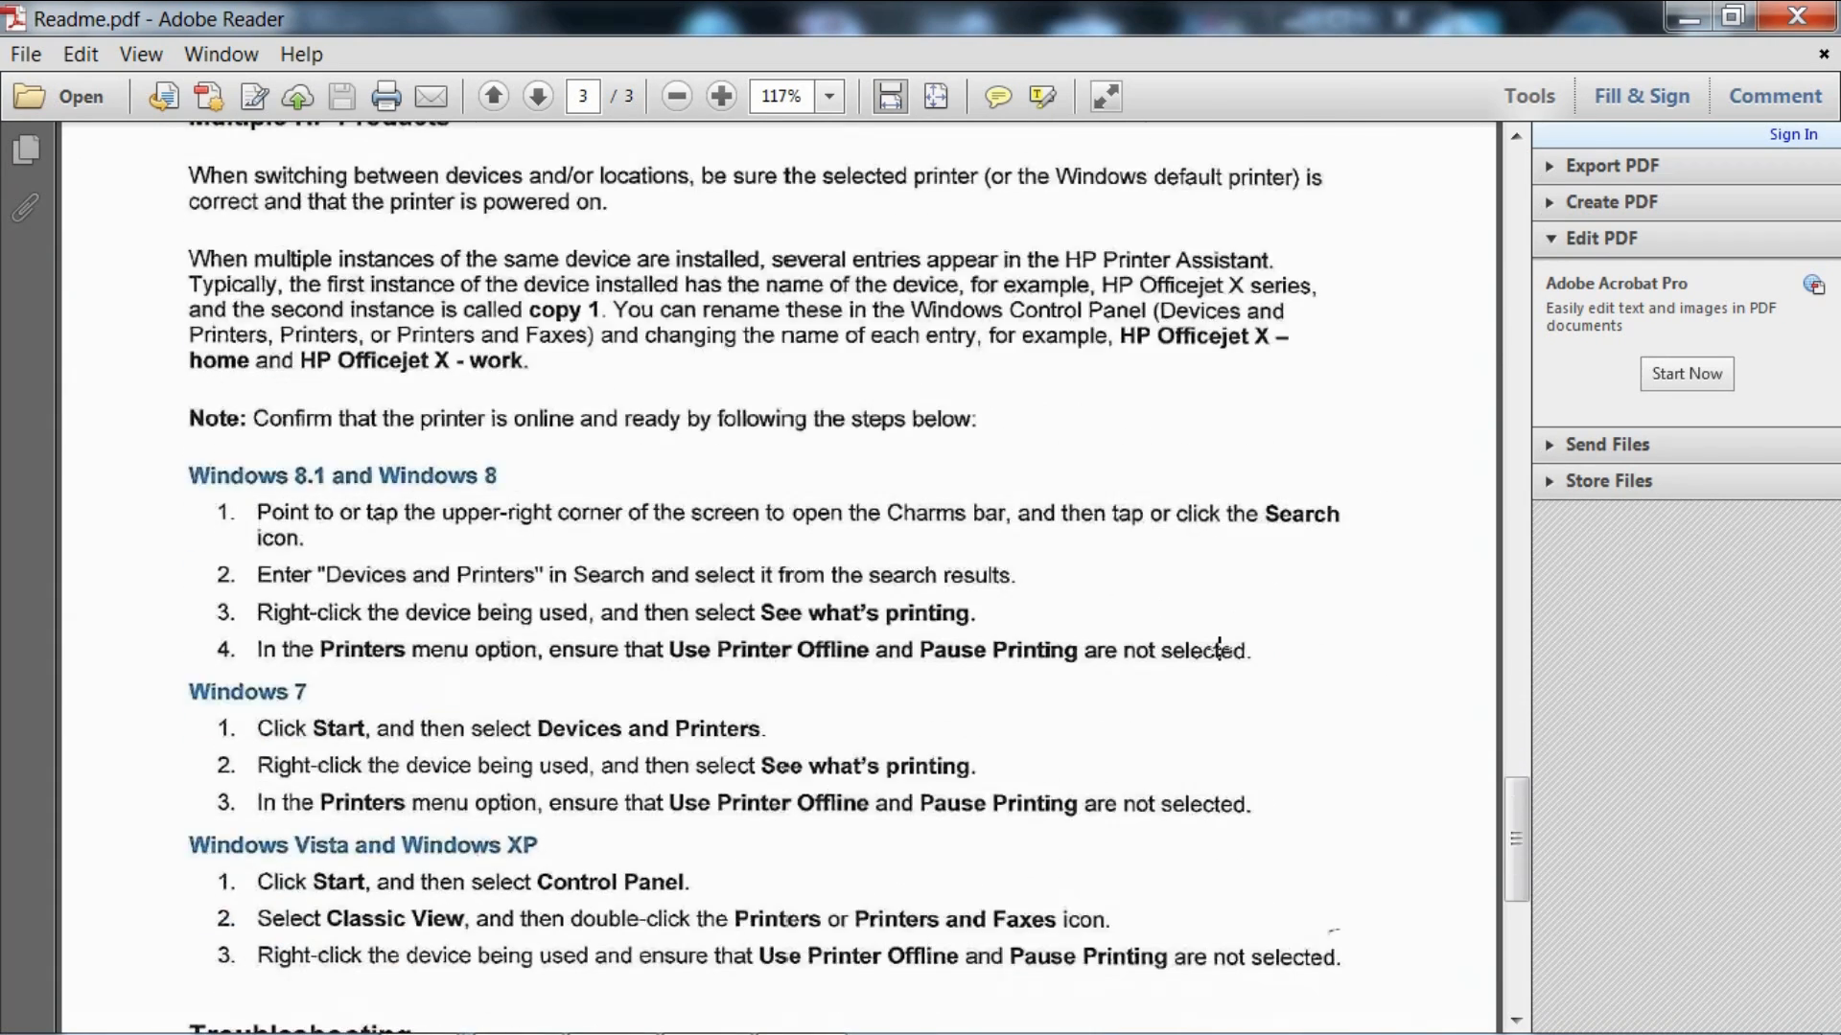
pyautogui.scroll(-3)
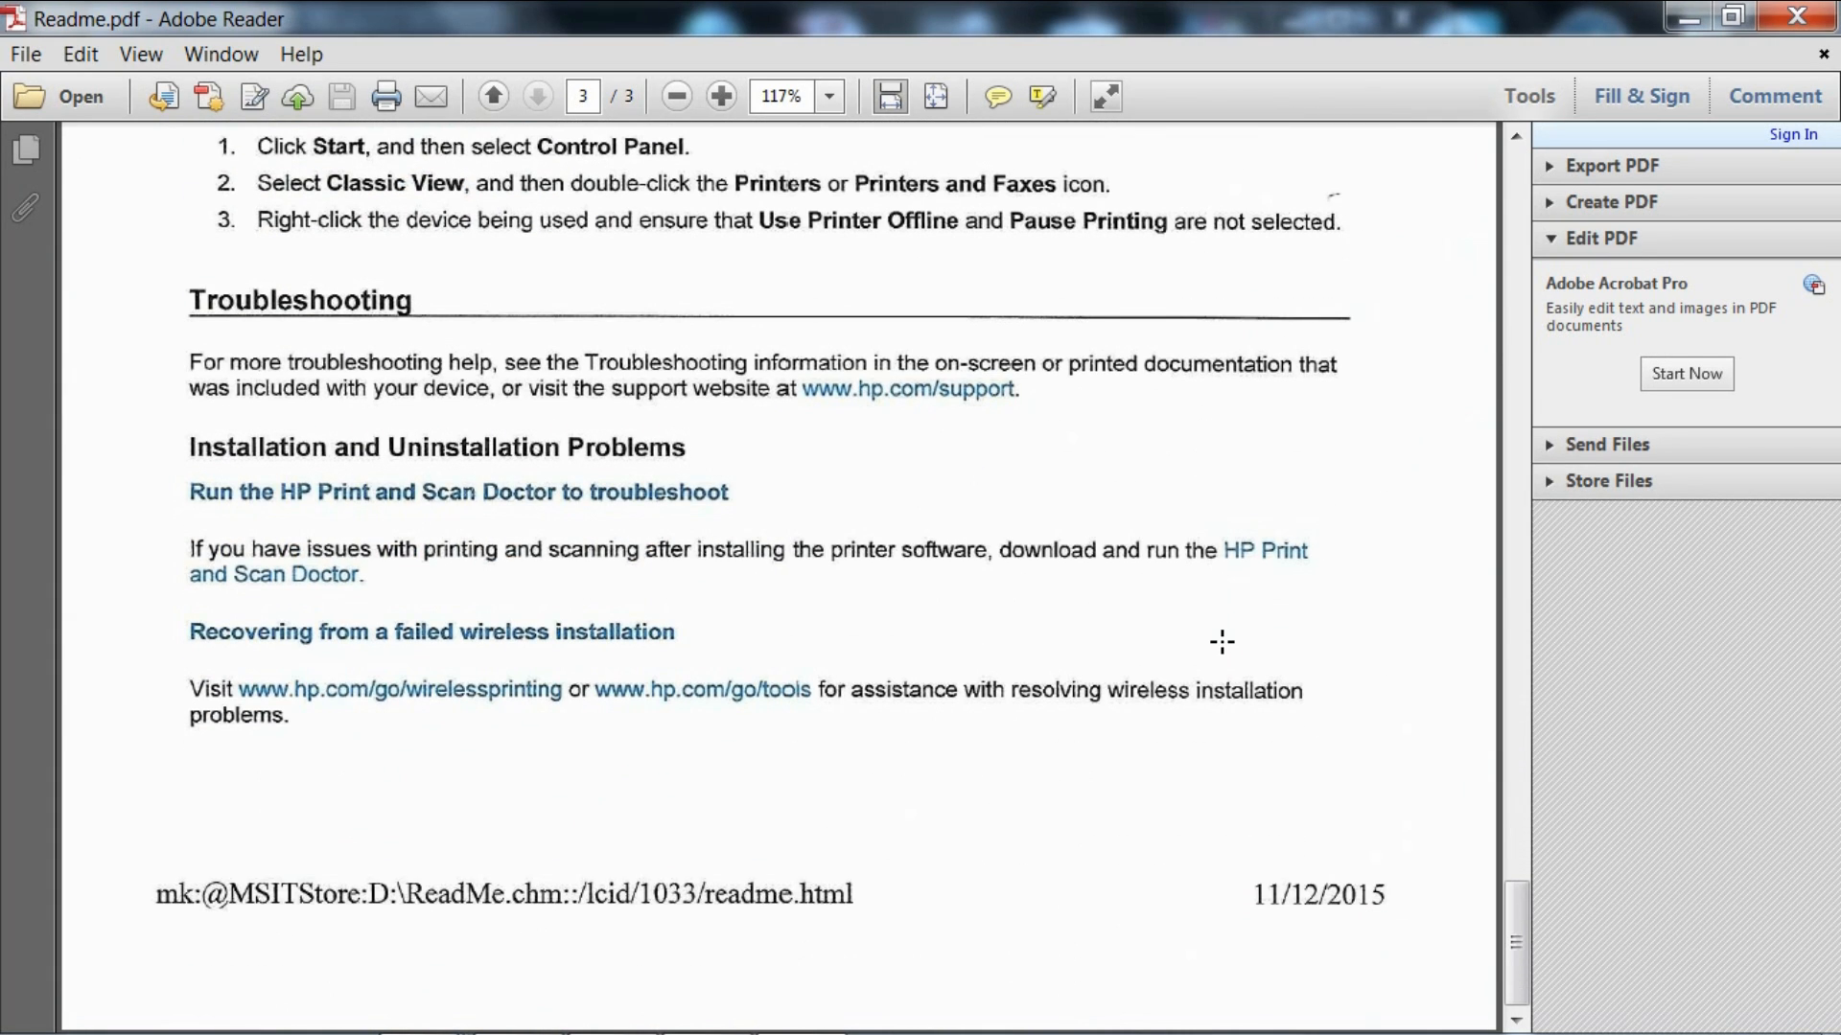
pyautogui.moveTo(1217, 635)
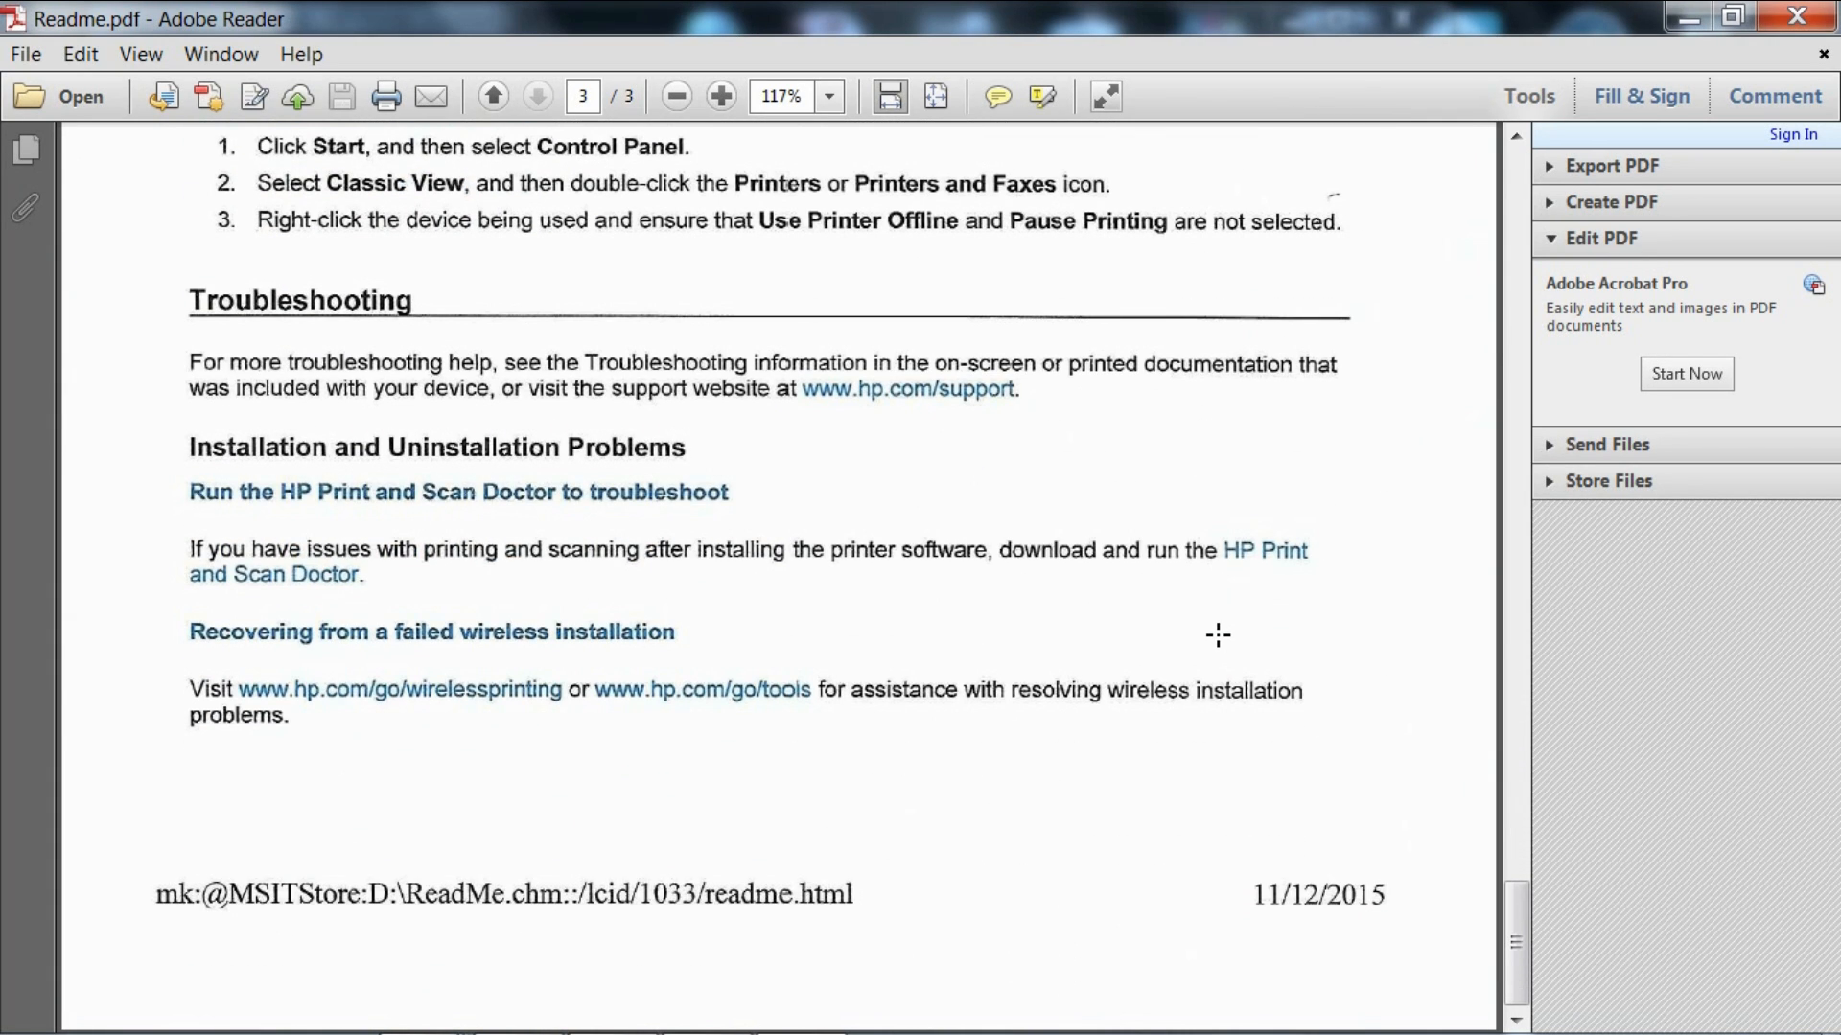